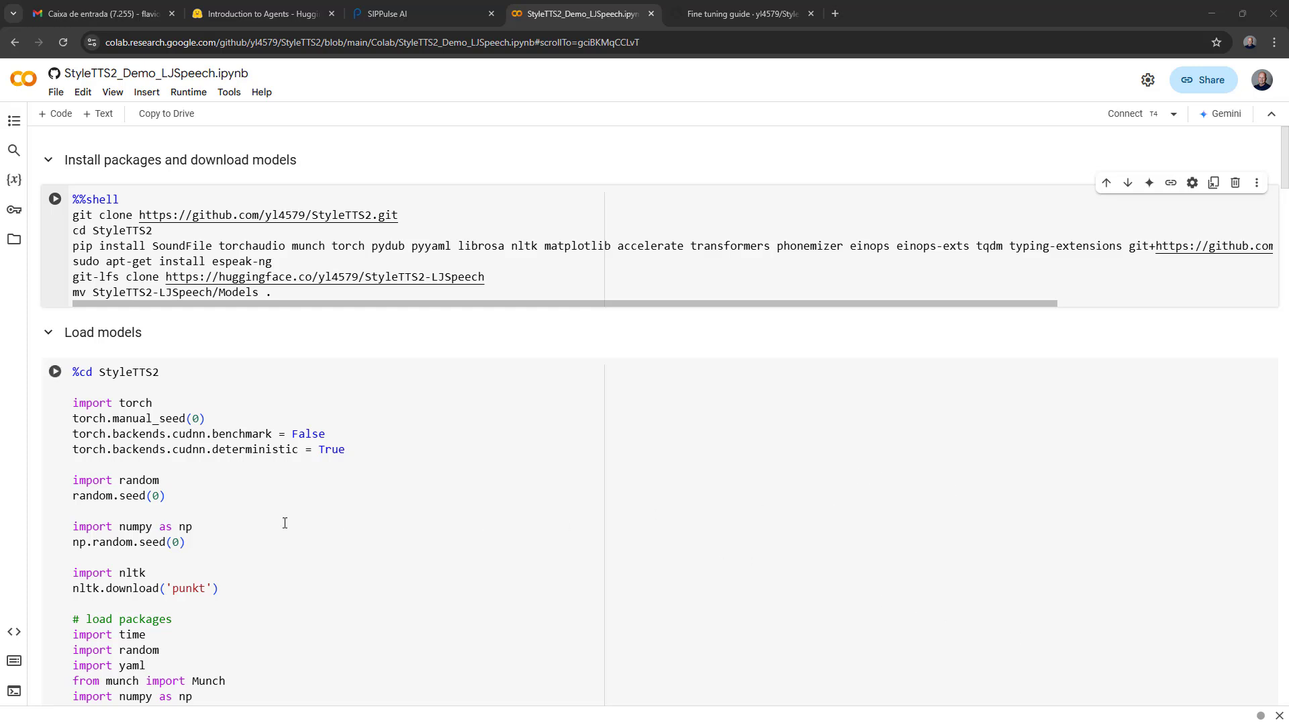
# Run the StyleTTS2 install and LJSpeech model download cell, accepting the Run anyway warning.
pyautogui.click(55, 199)
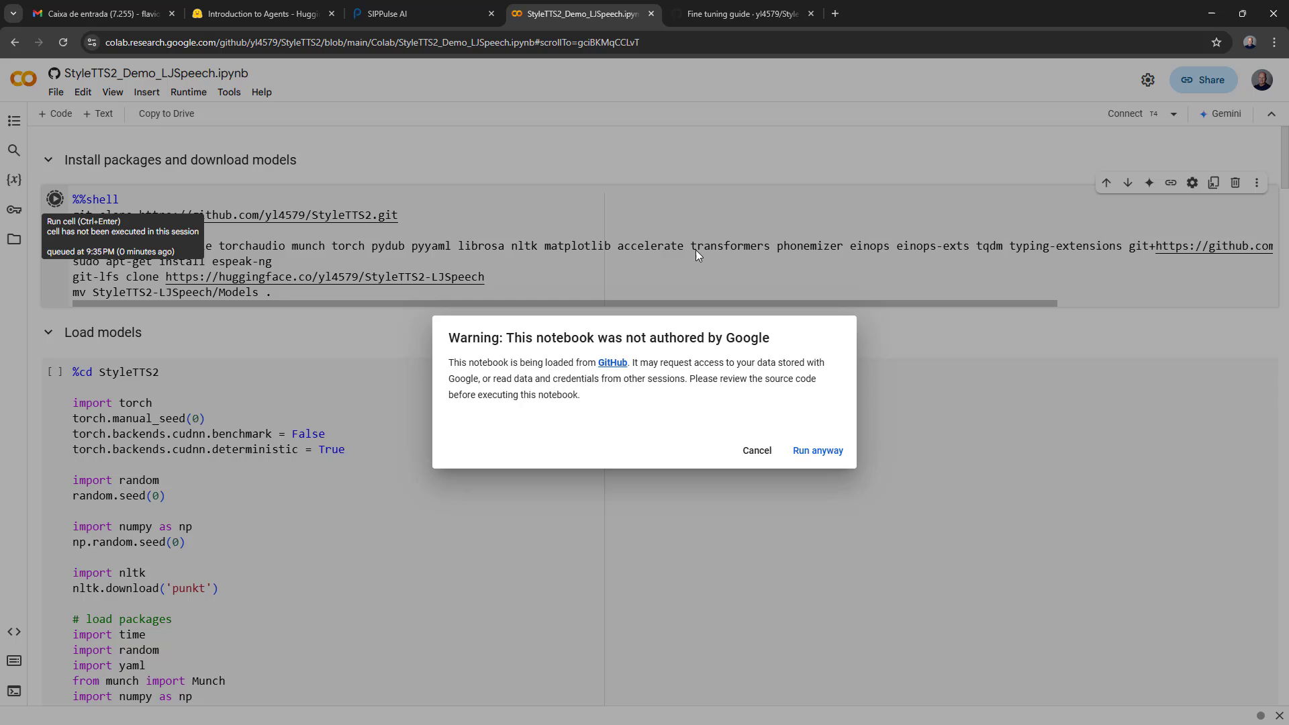
pyautogui.click(817, 451)
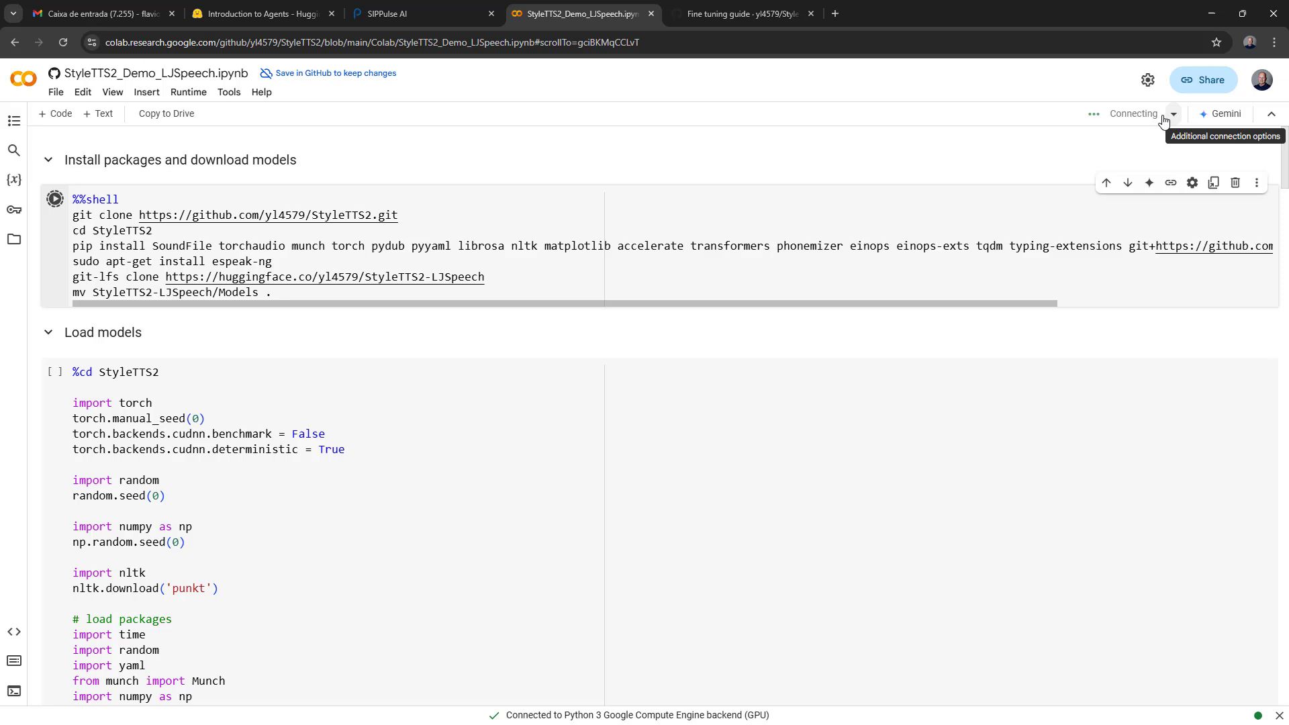
pyautogui.click(53, 199)
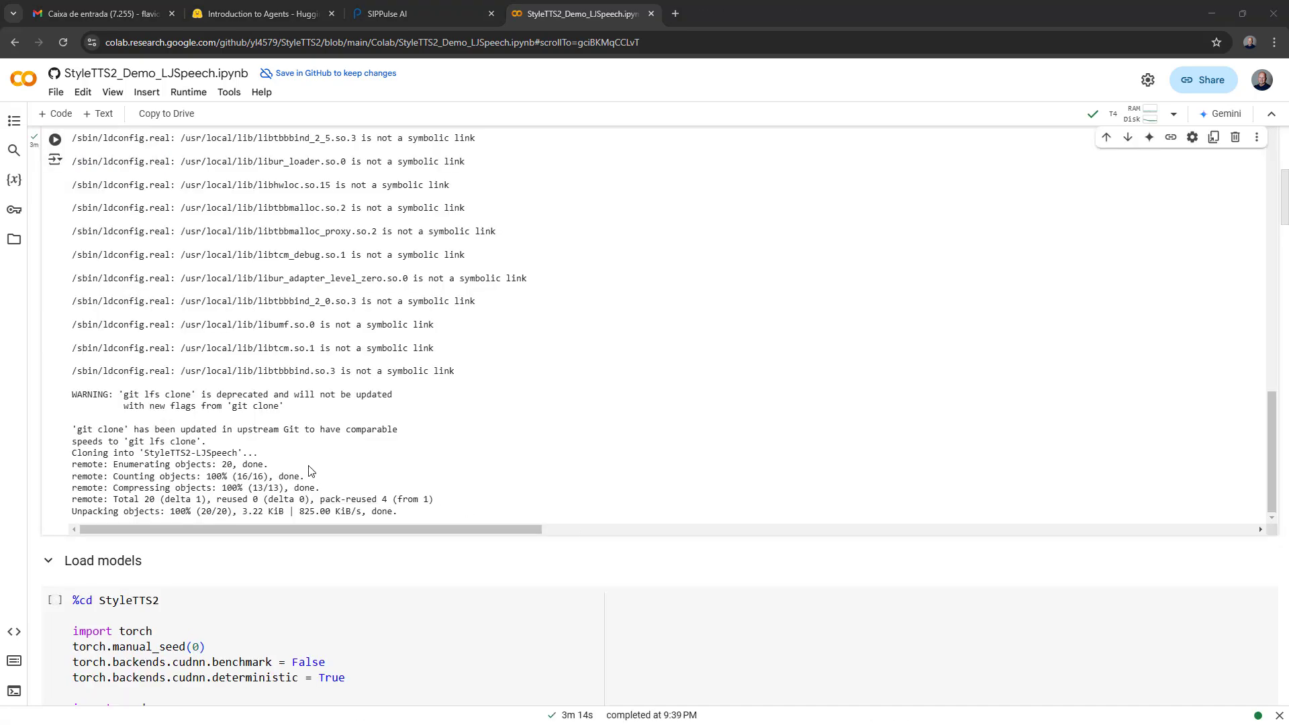
# Scroll through the Load models cell until its output lists every StyleTTS2 component loaded.
pyautogui.scroll(-3)
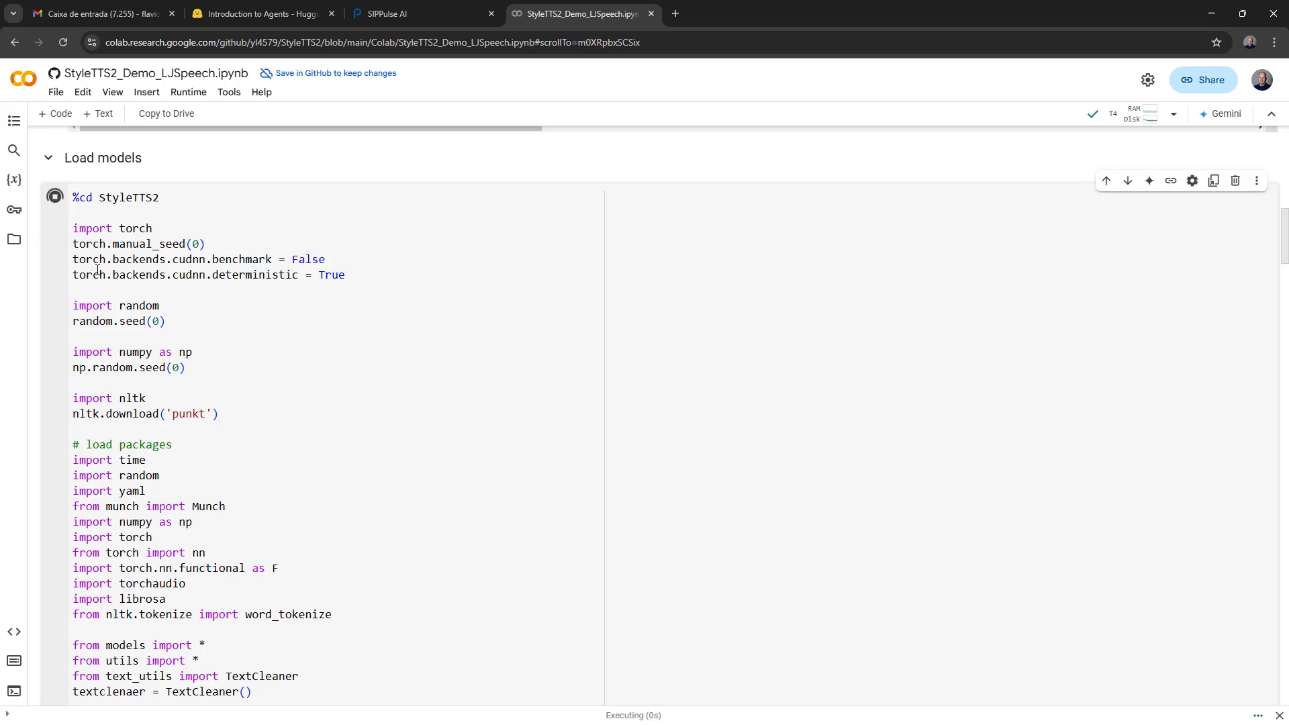
pyautogui.scroll(-3)
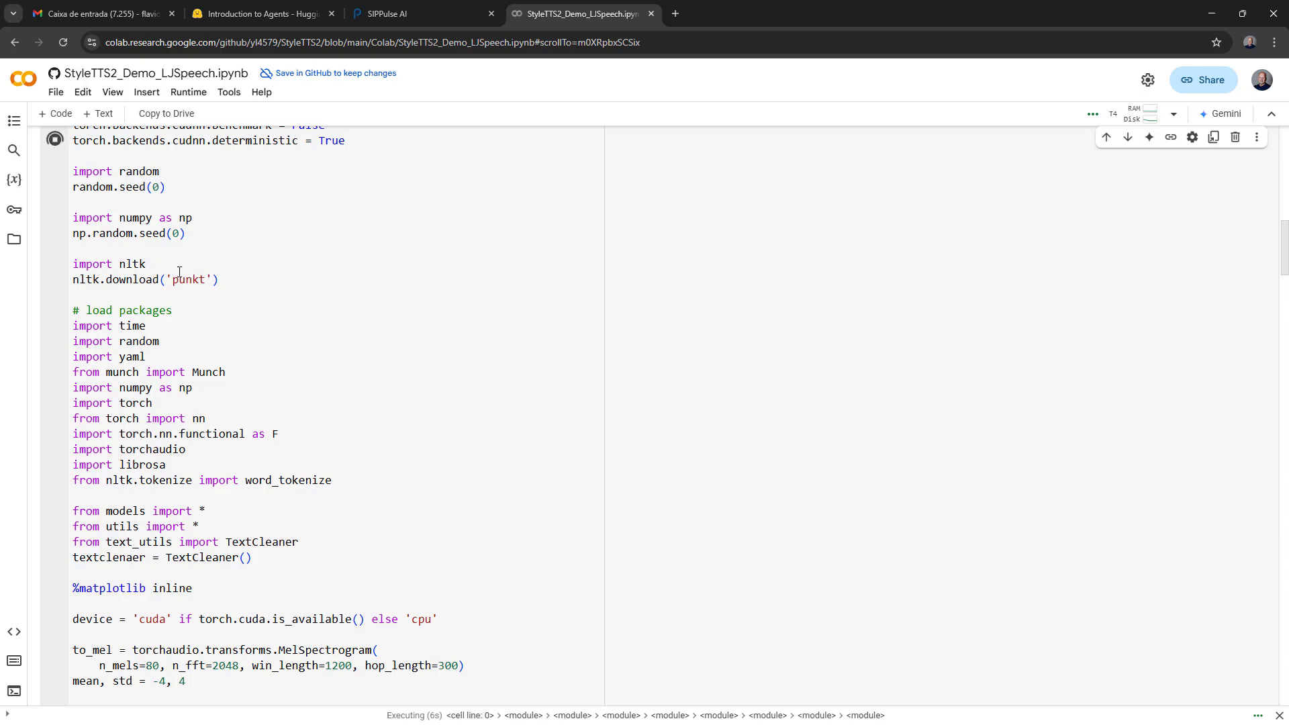
pyautogui.scroll(-3)
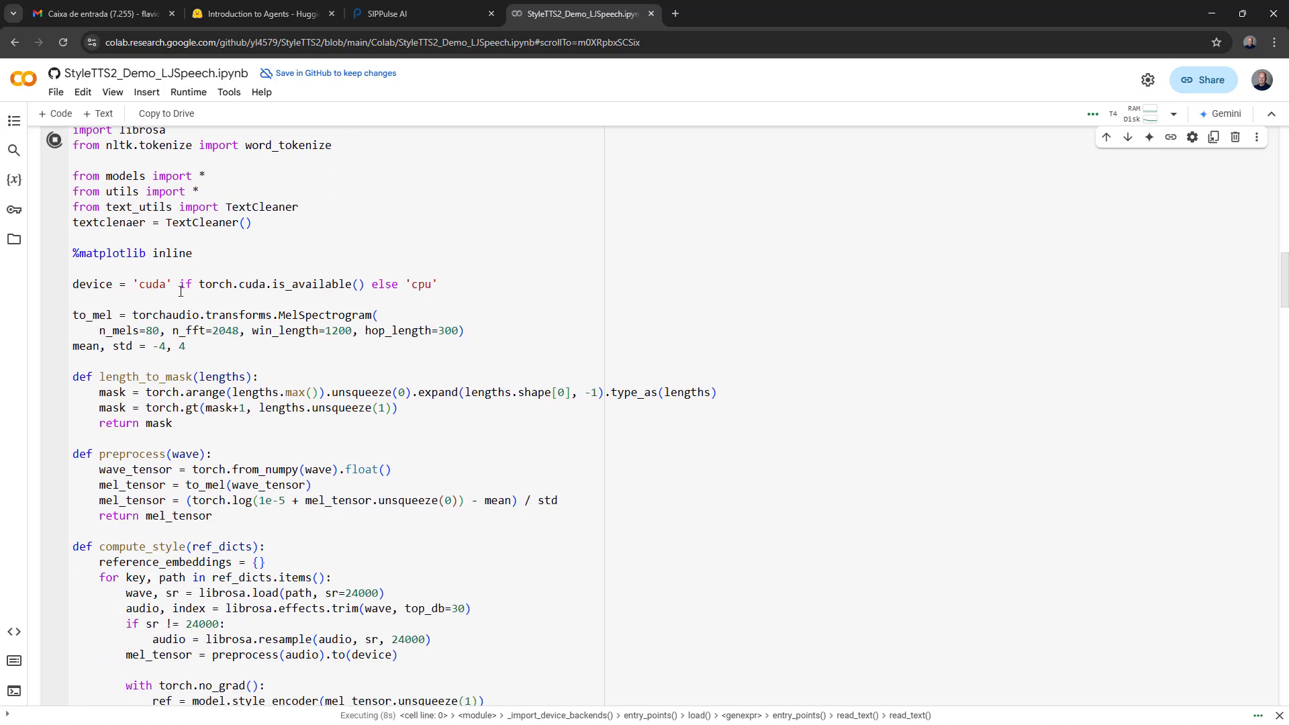
pyautogui.scroll(-3)
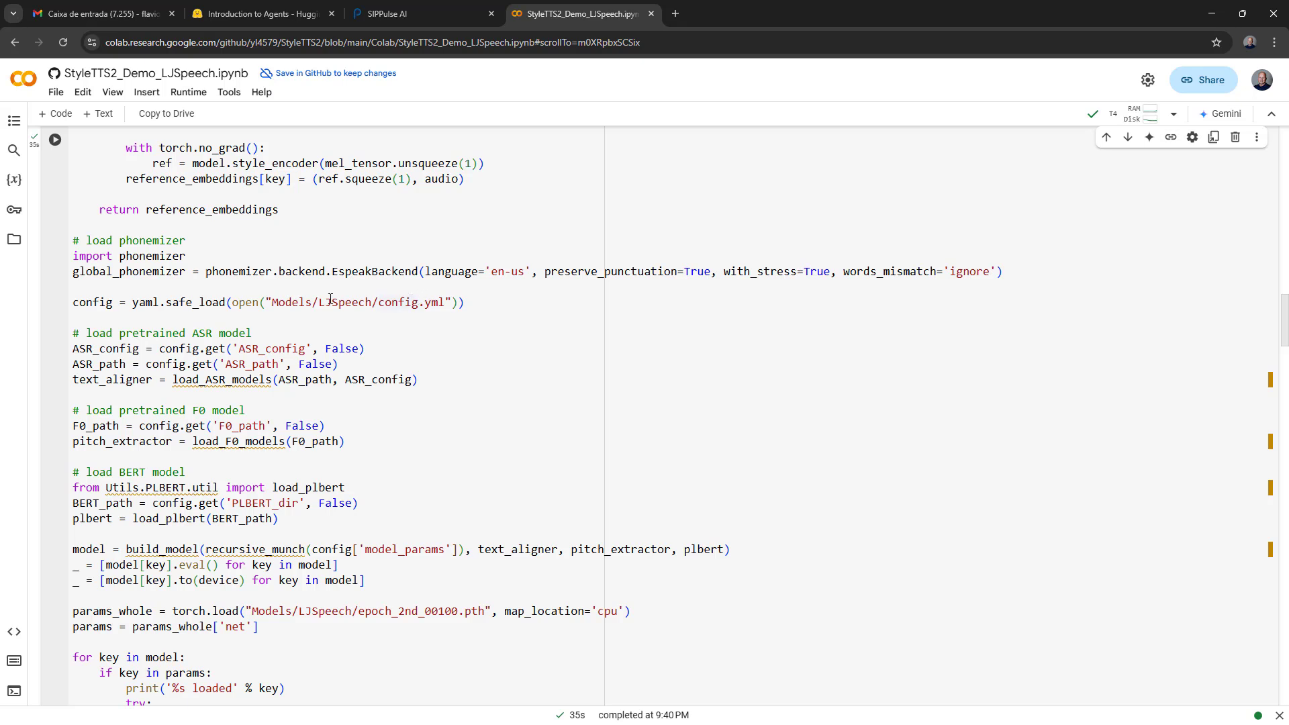
pyautogui.moveTo(366, 291)
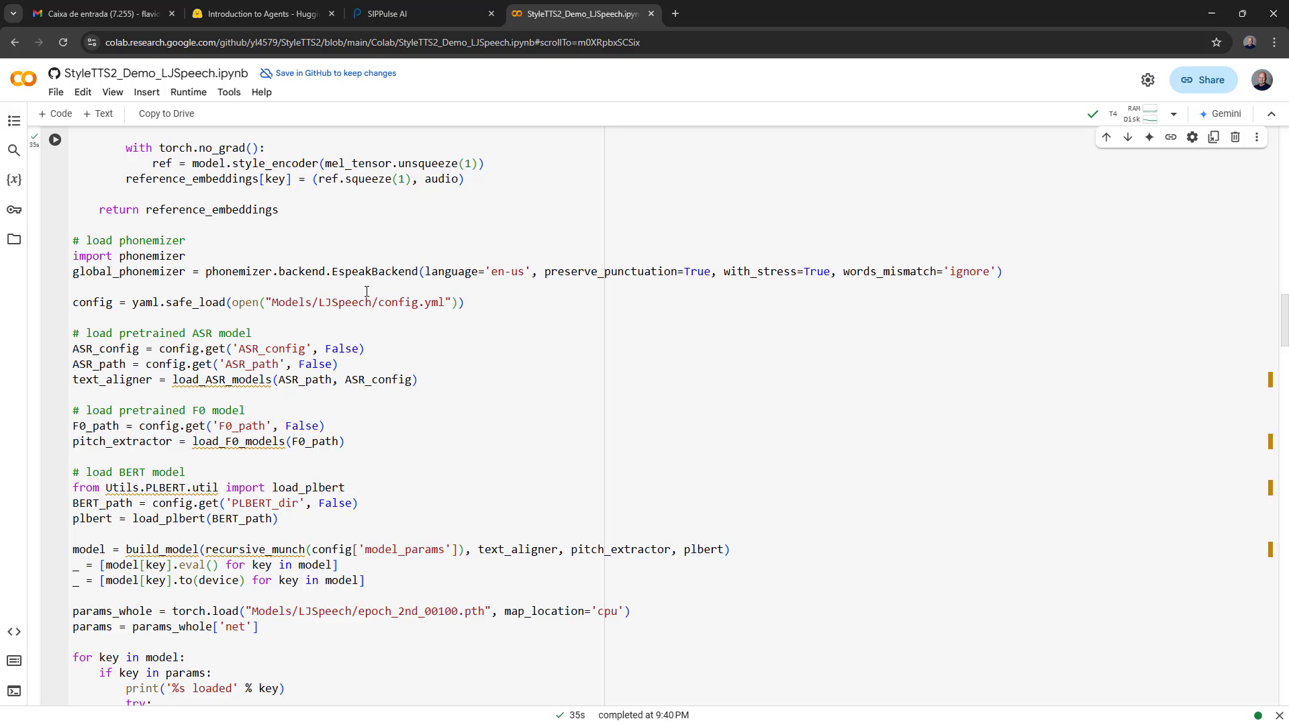
pyautogui.moveTo(355, 299)
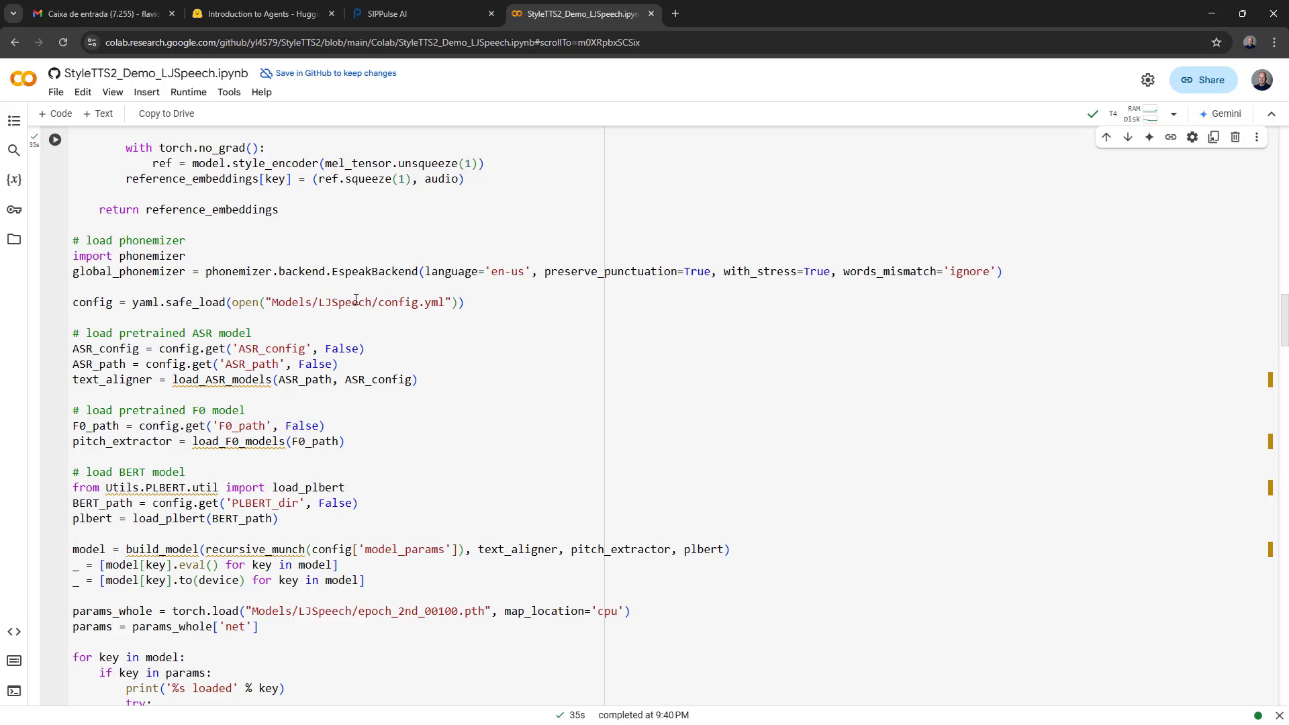
pyautogui.scroll(-3)
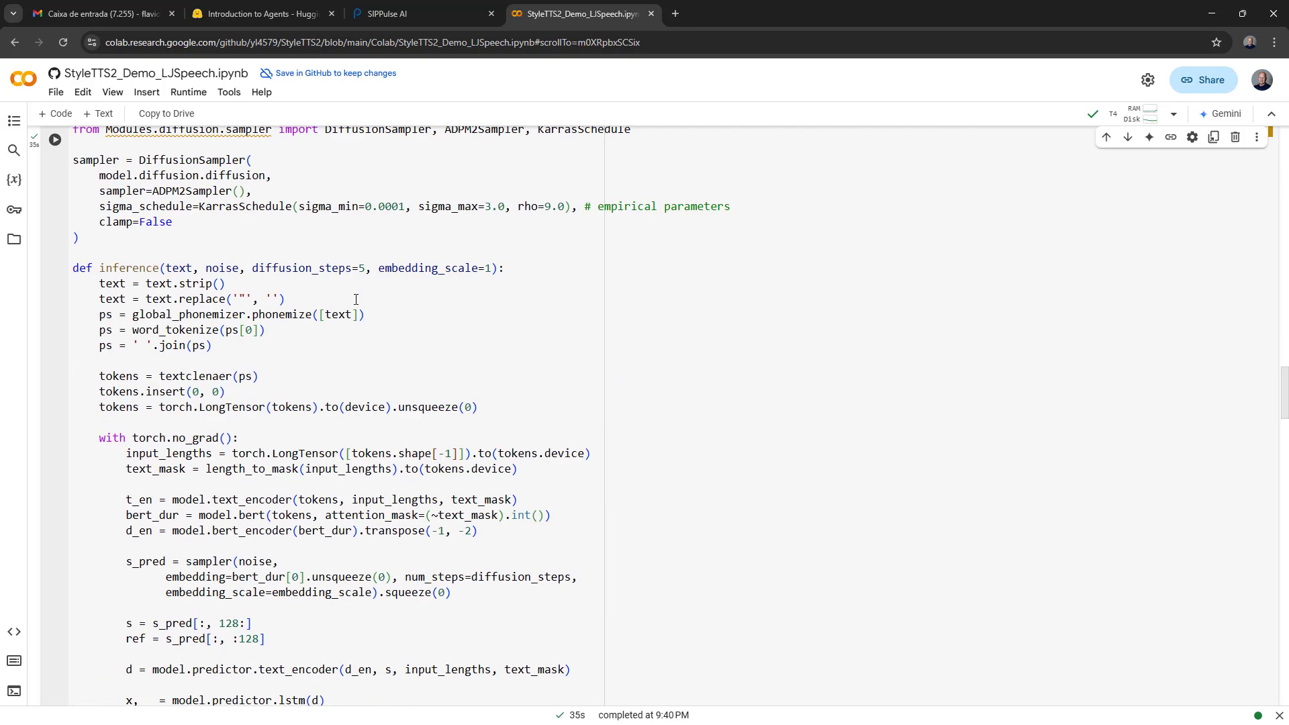
pyautogui.scroll(-3)
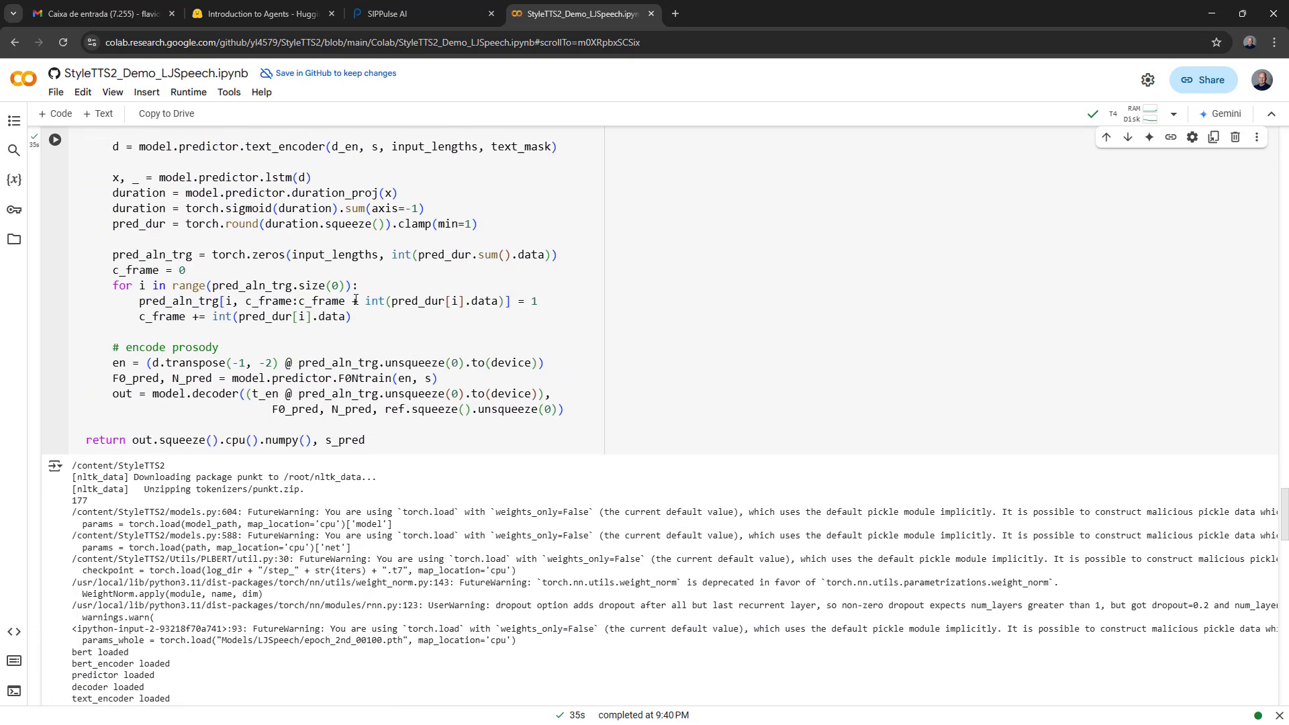
pyautogui.scroll(-3)
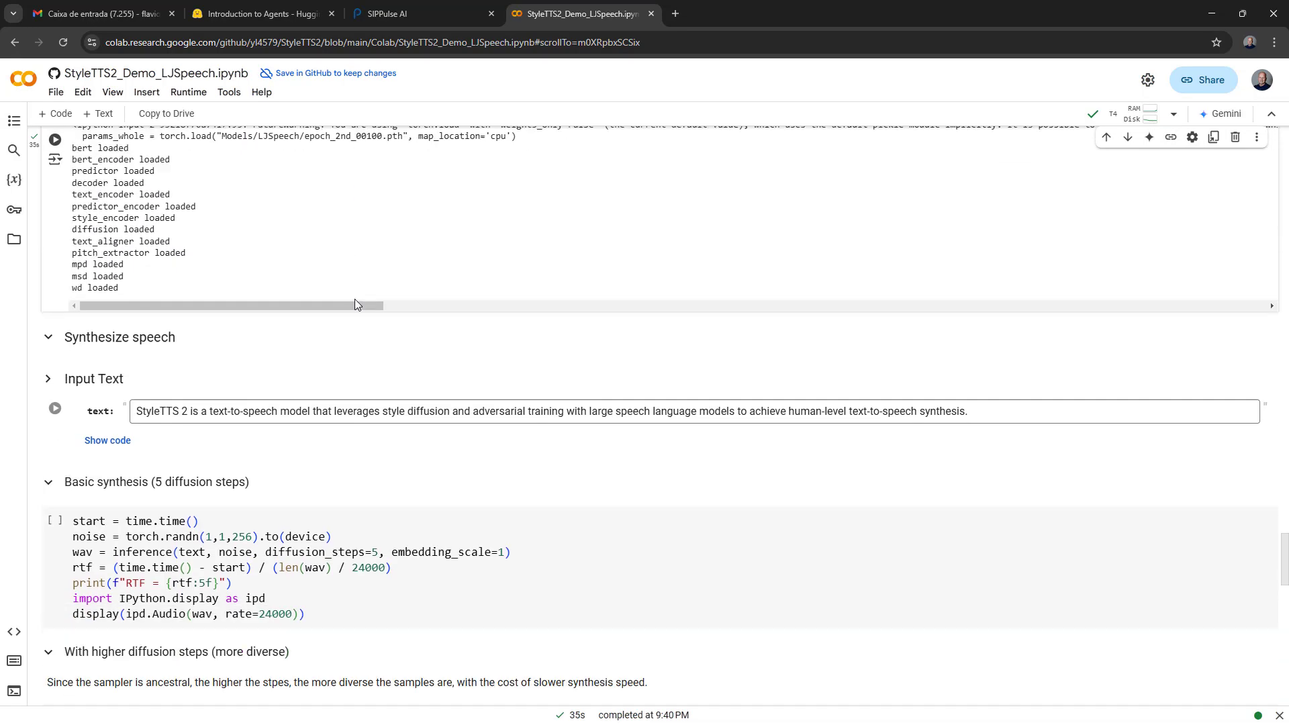
pyautogui.scroll(-3)
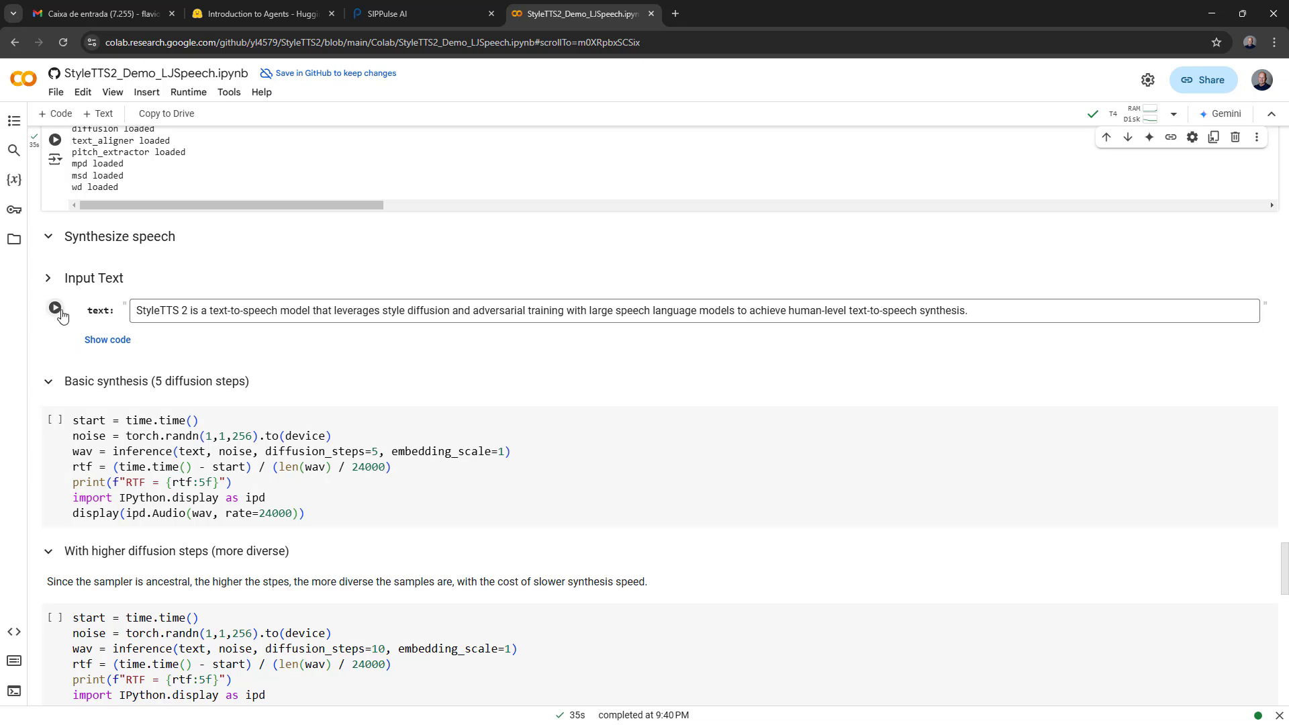
# Apply the input text and start the basic 5-step synthesis cell.
pyautogui.click(55, 307)
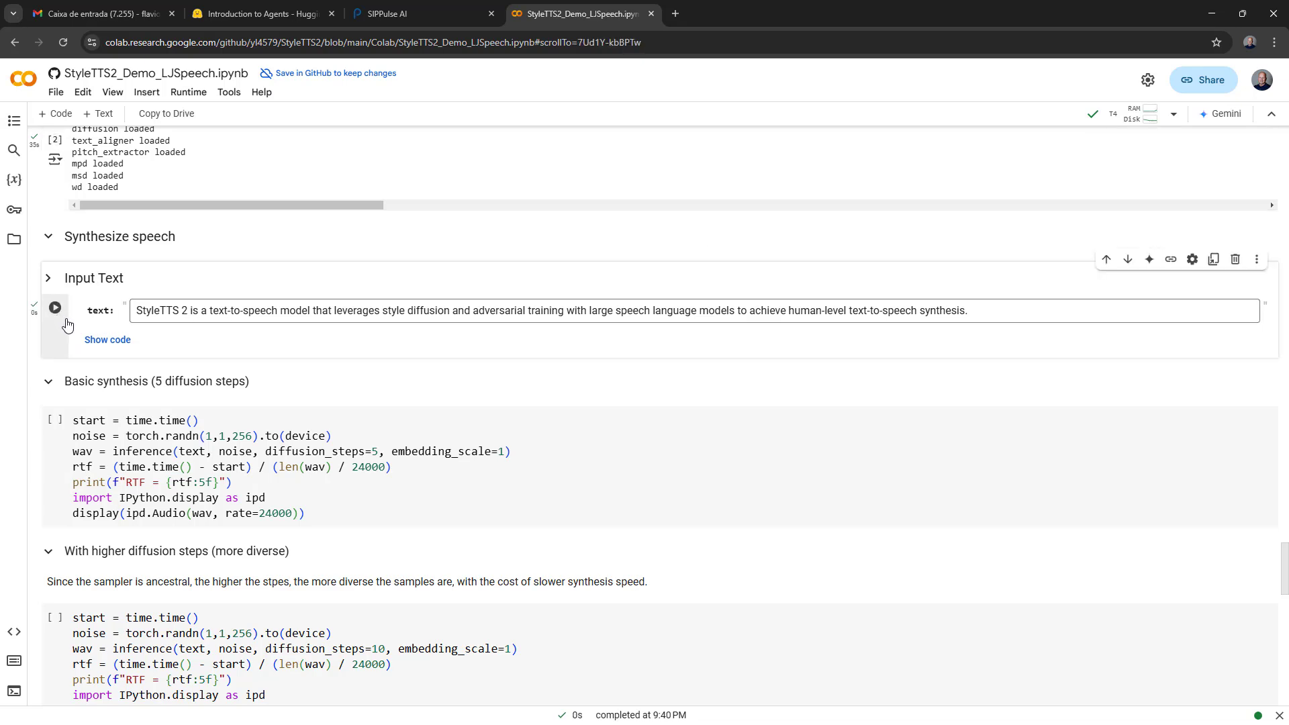
pyautogui.scroll(-3)
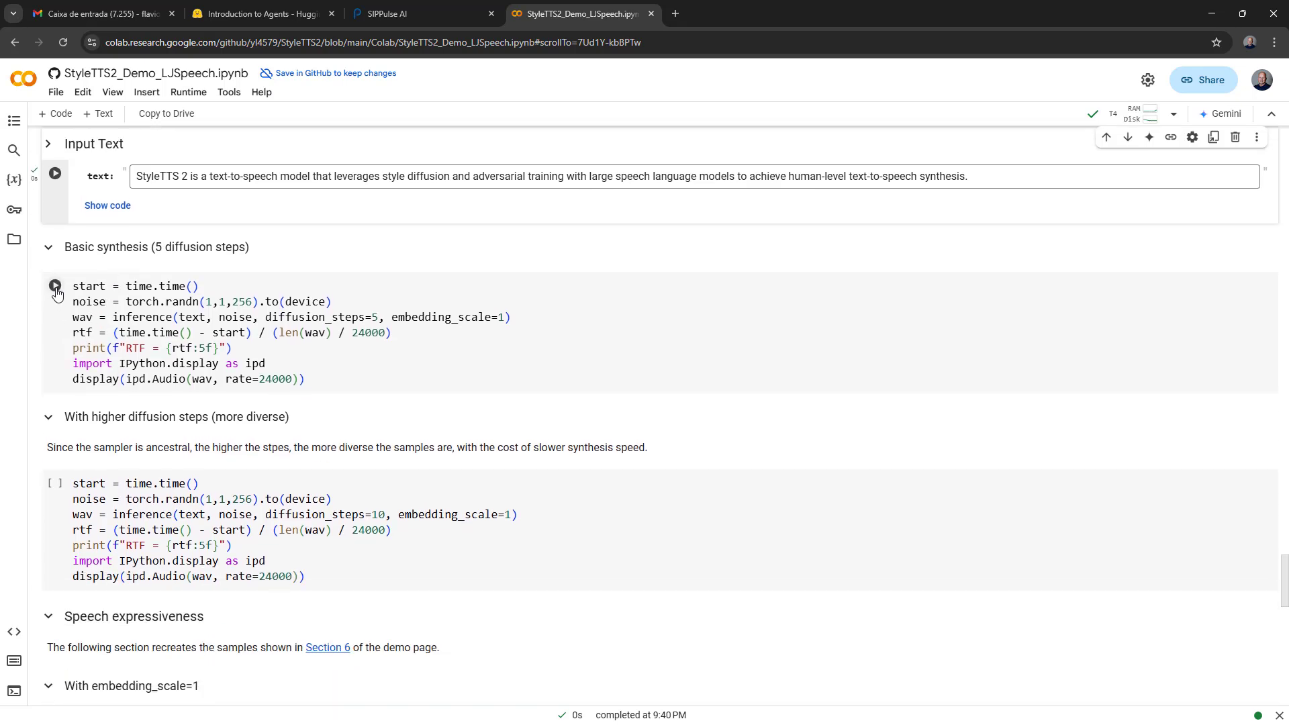
pyautogui.moveTo(55, 287)
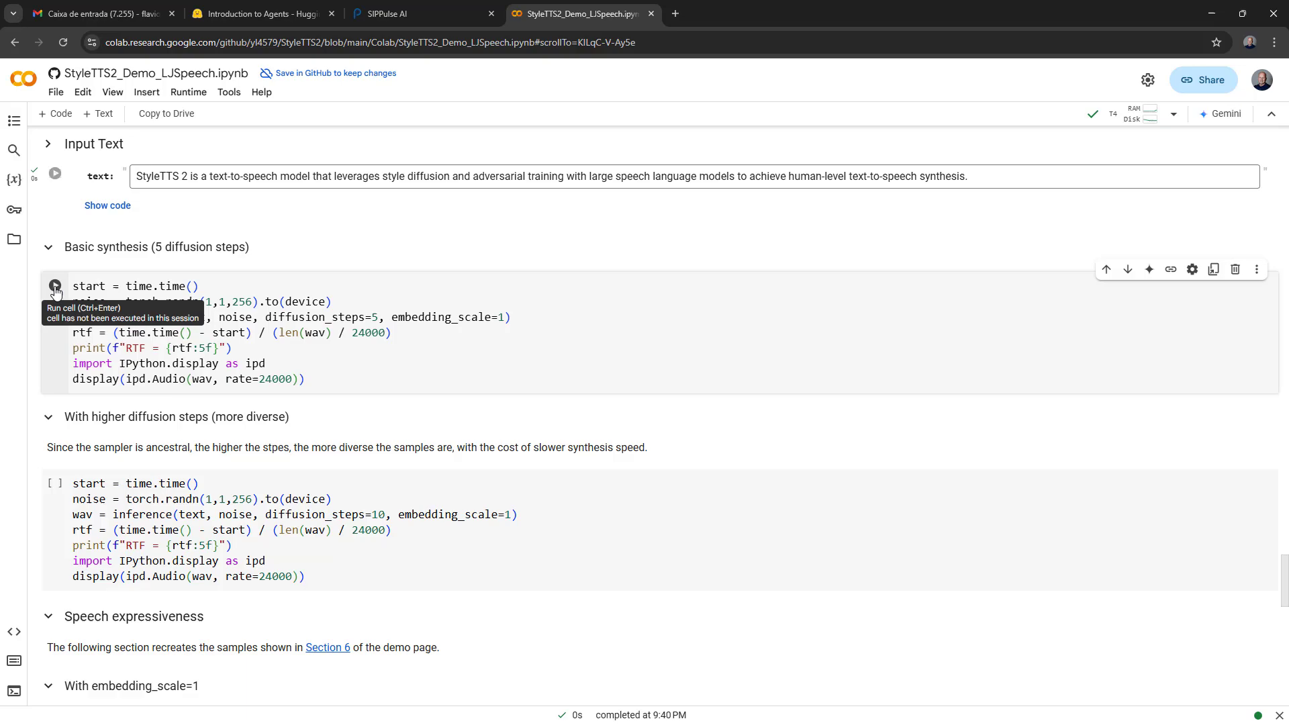
pyautogui.click(55, 286)
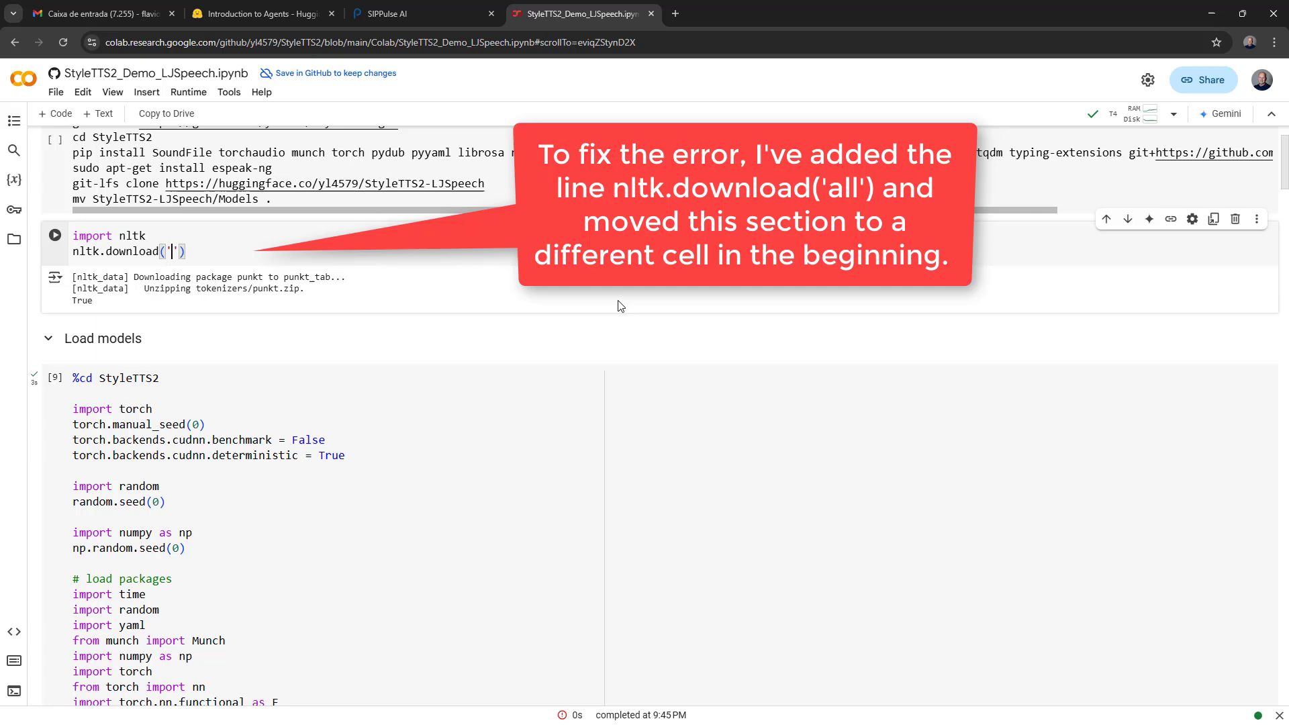
# Change the nltk cell to download 'all' and run it to completion.
pyautogui.write('all')
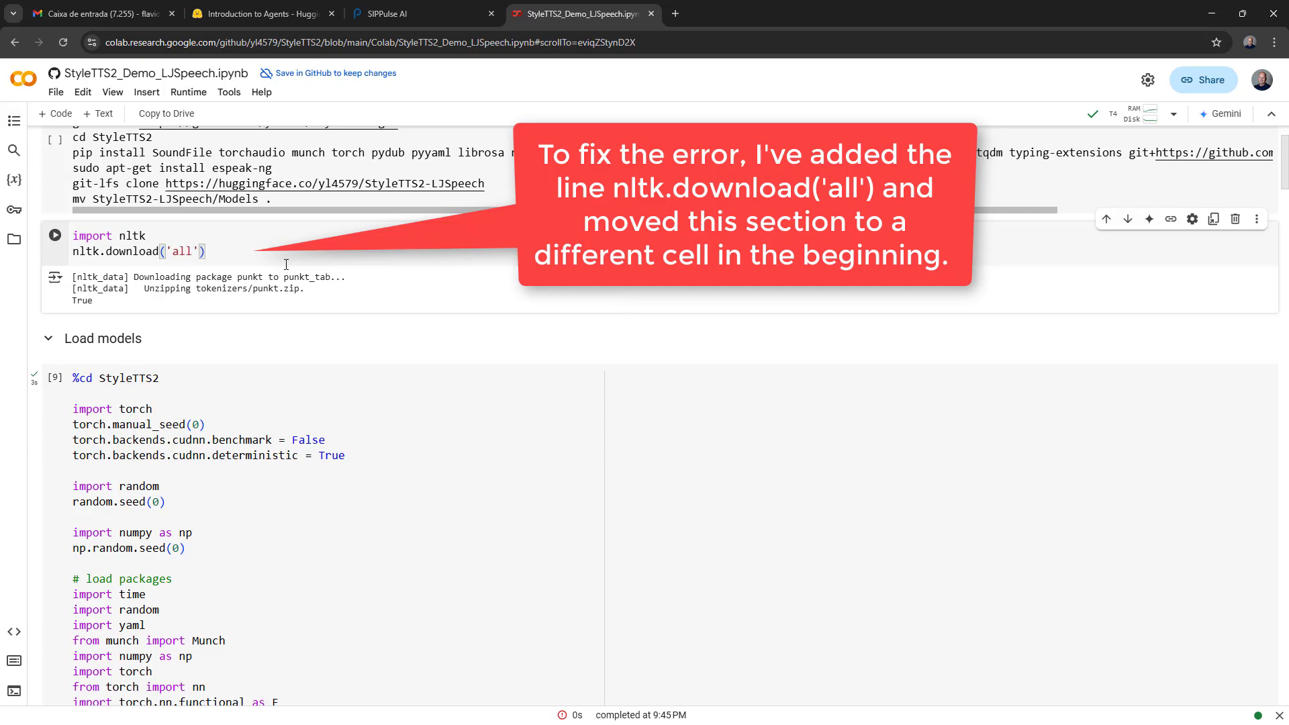
pyautogui.click(55, 235)
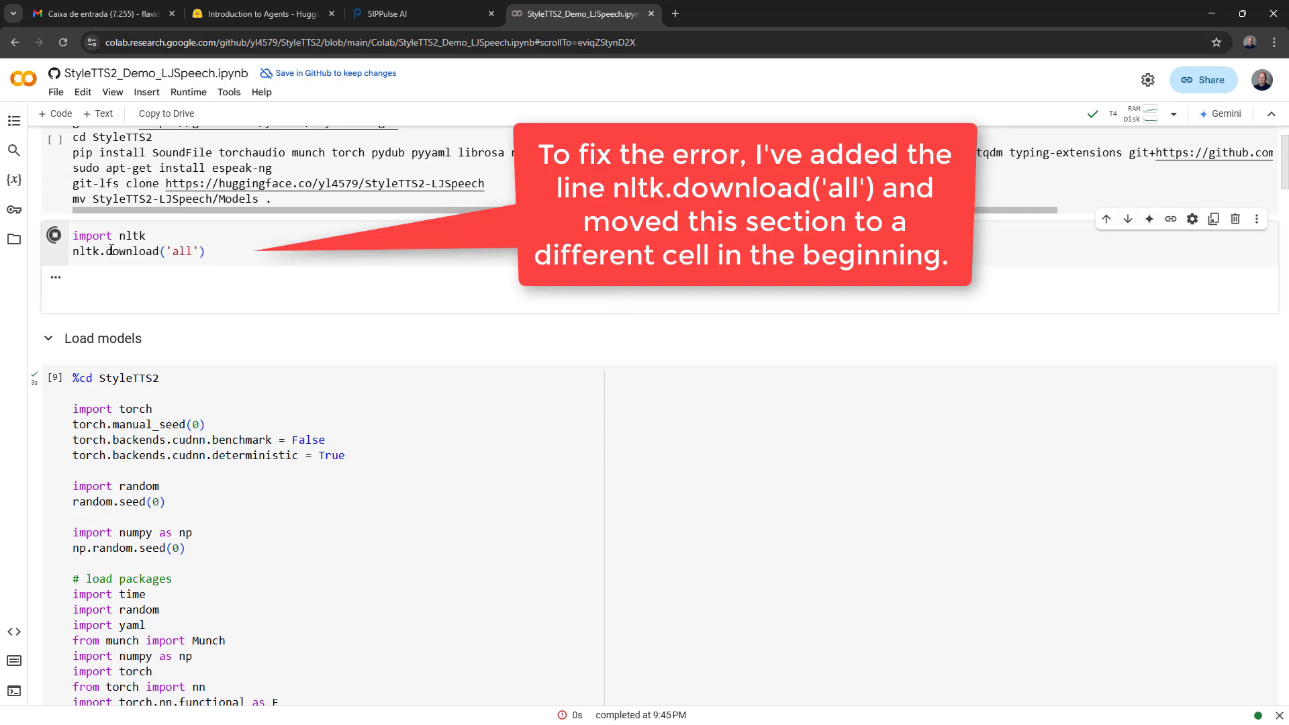
pyautogui.click(55, 244)
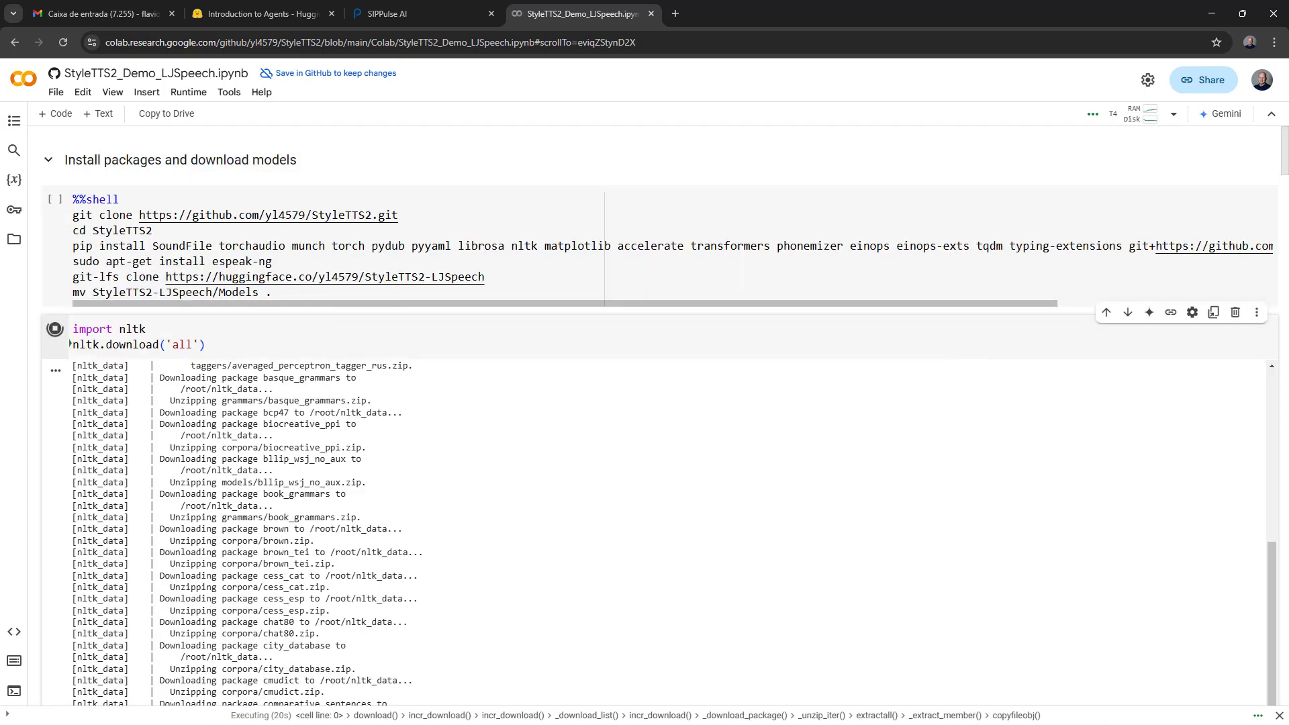
pyautogui.scroll(-3)
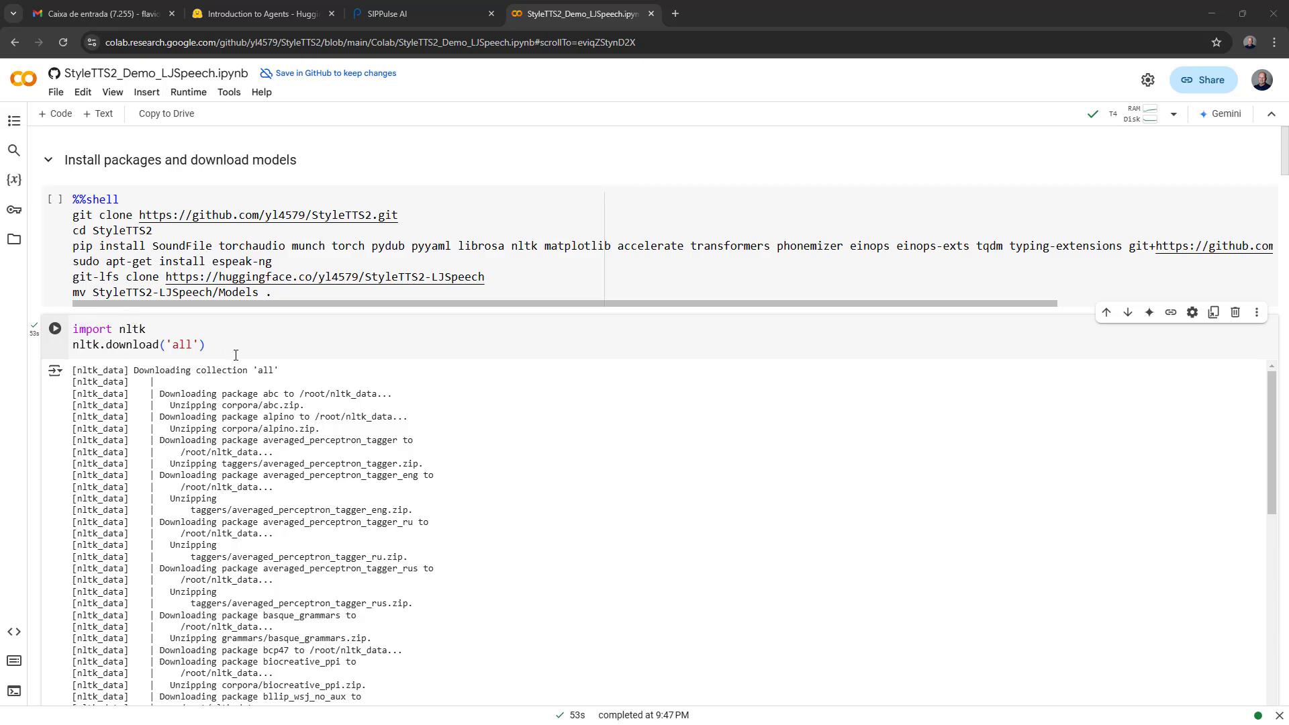
# Re-run the model-loading cell to reload all StyleTTS2 components.
pyautogui.scroll(-3)
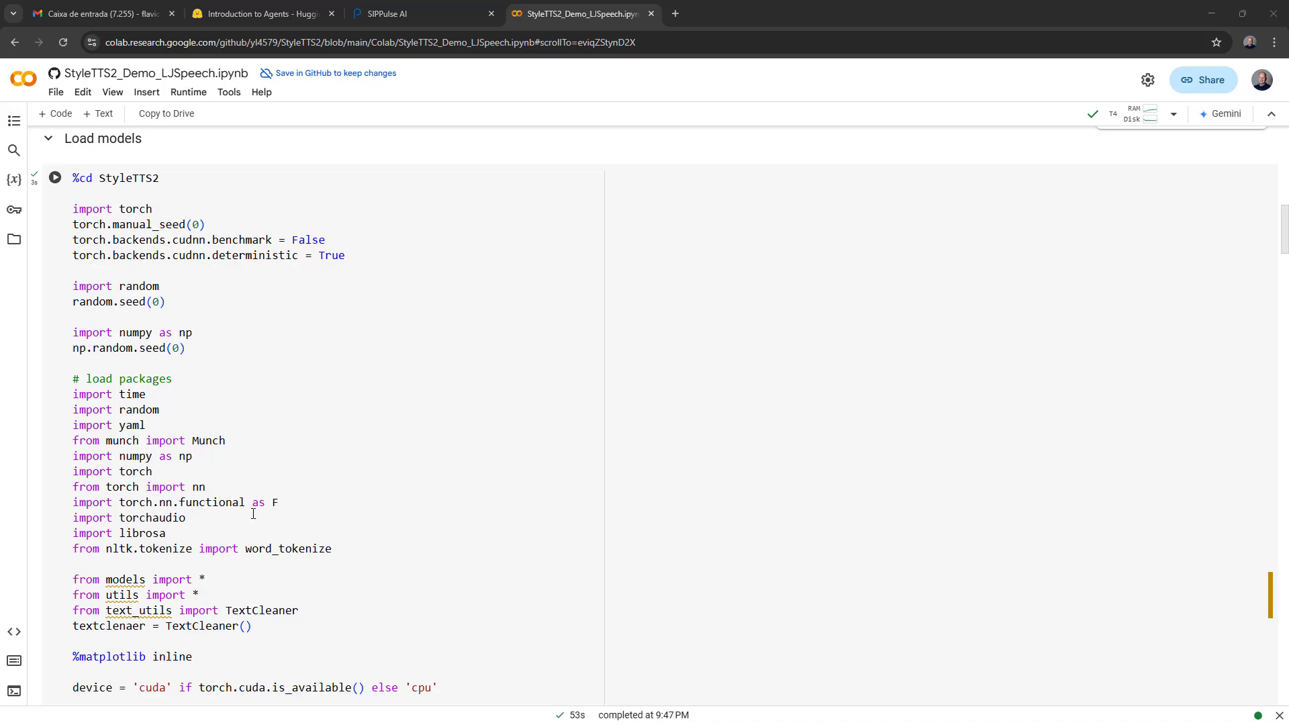
pyautogui.scroll(-3)
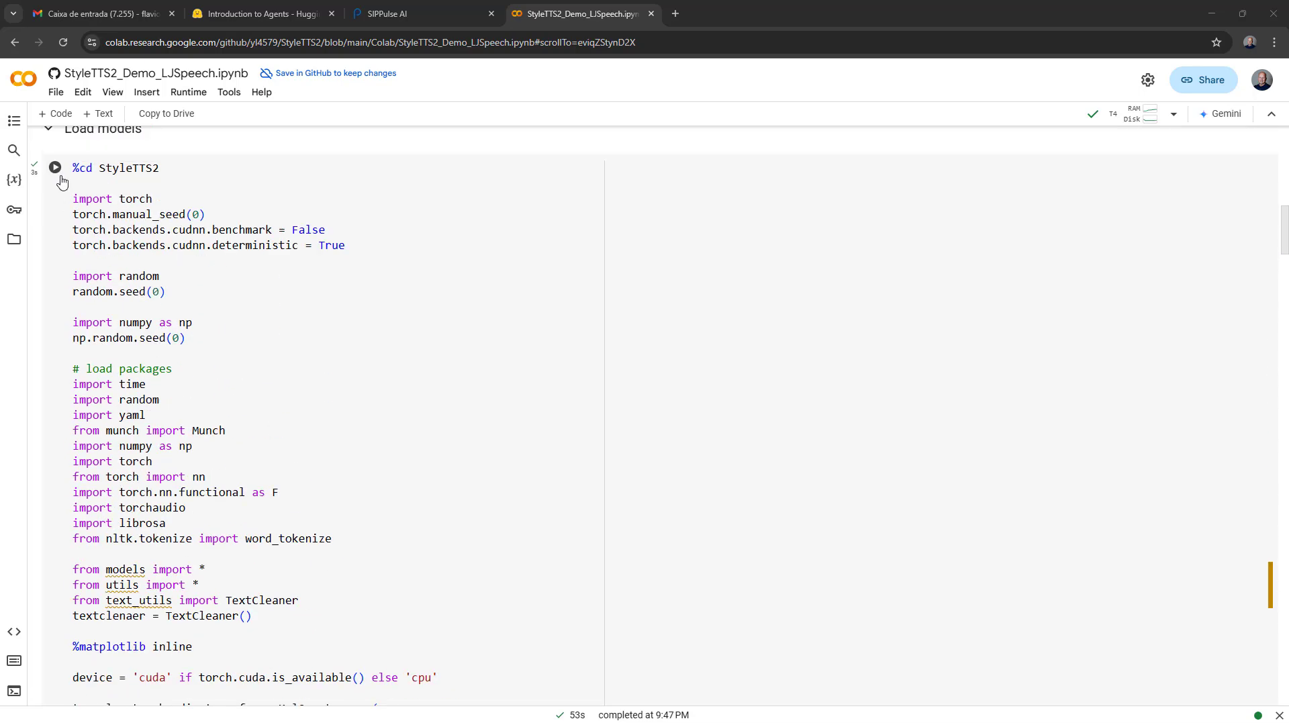
pyautogui.click(53, 168)
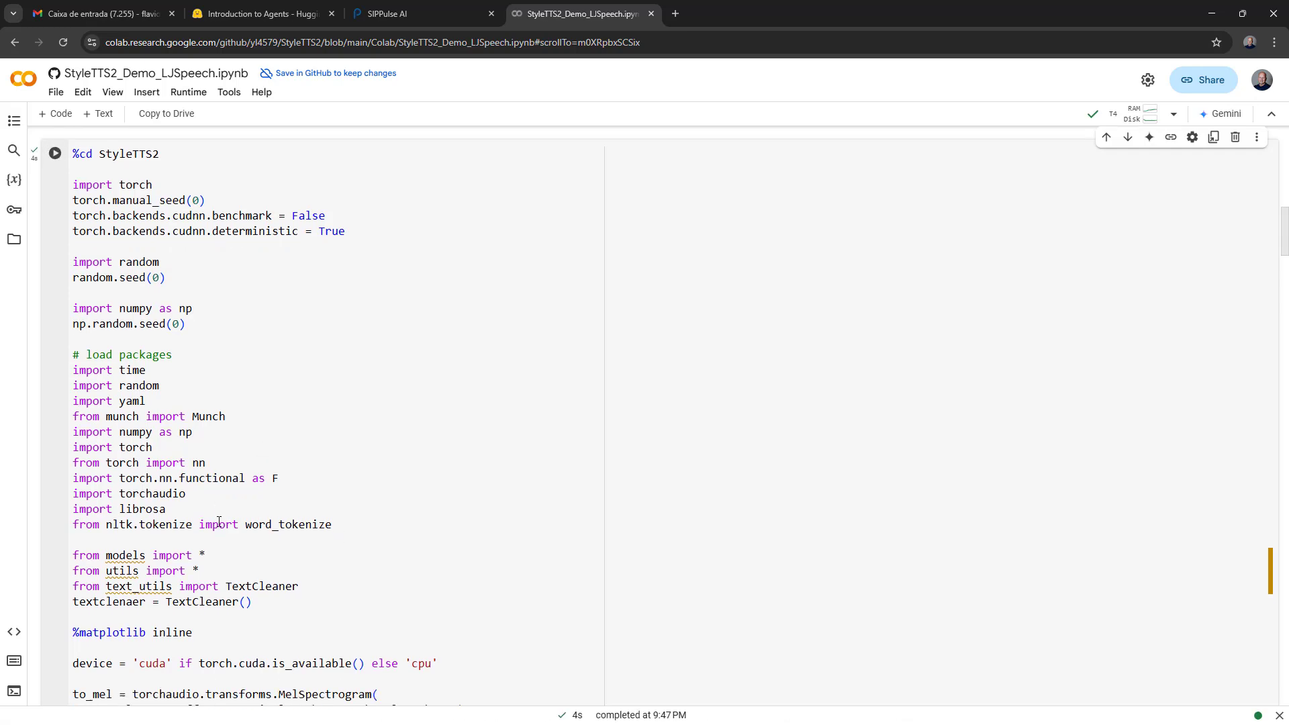
# Re-apply the input text and restart the basic 5-step synthesis cell.
pyautogui.scroll(-3)
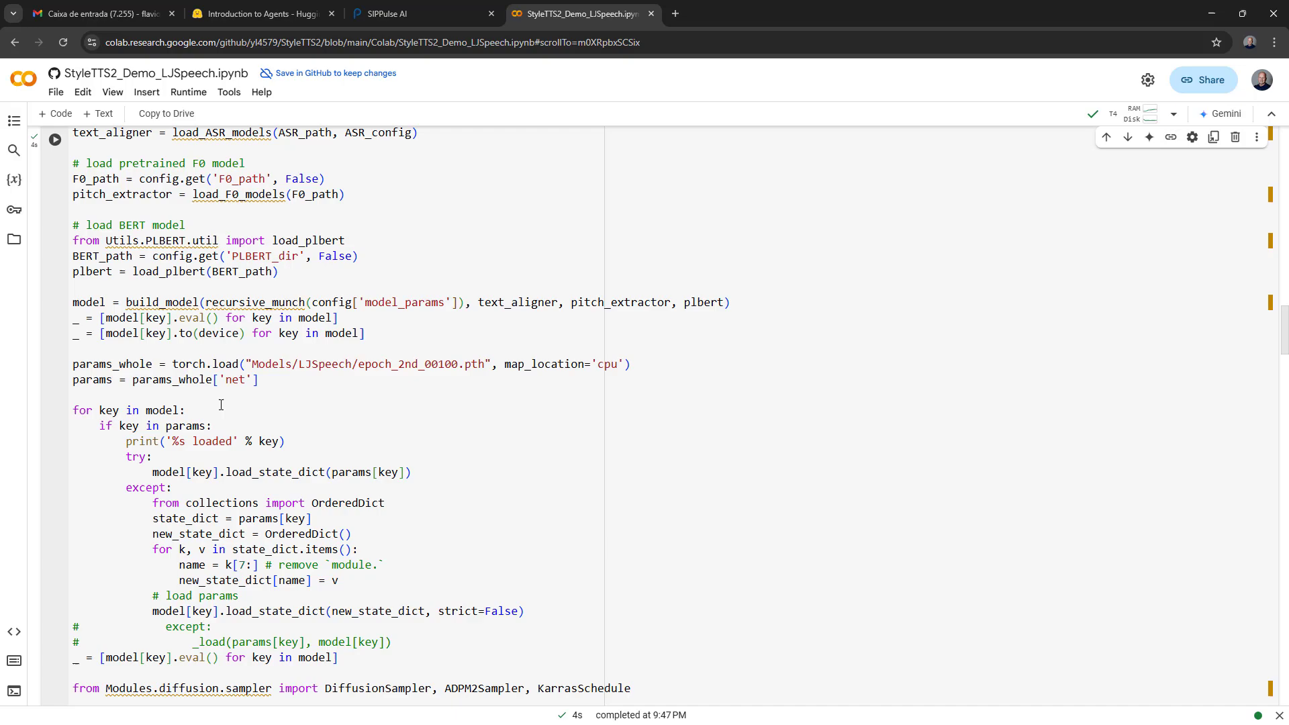
pyautogui.scroll(-3)
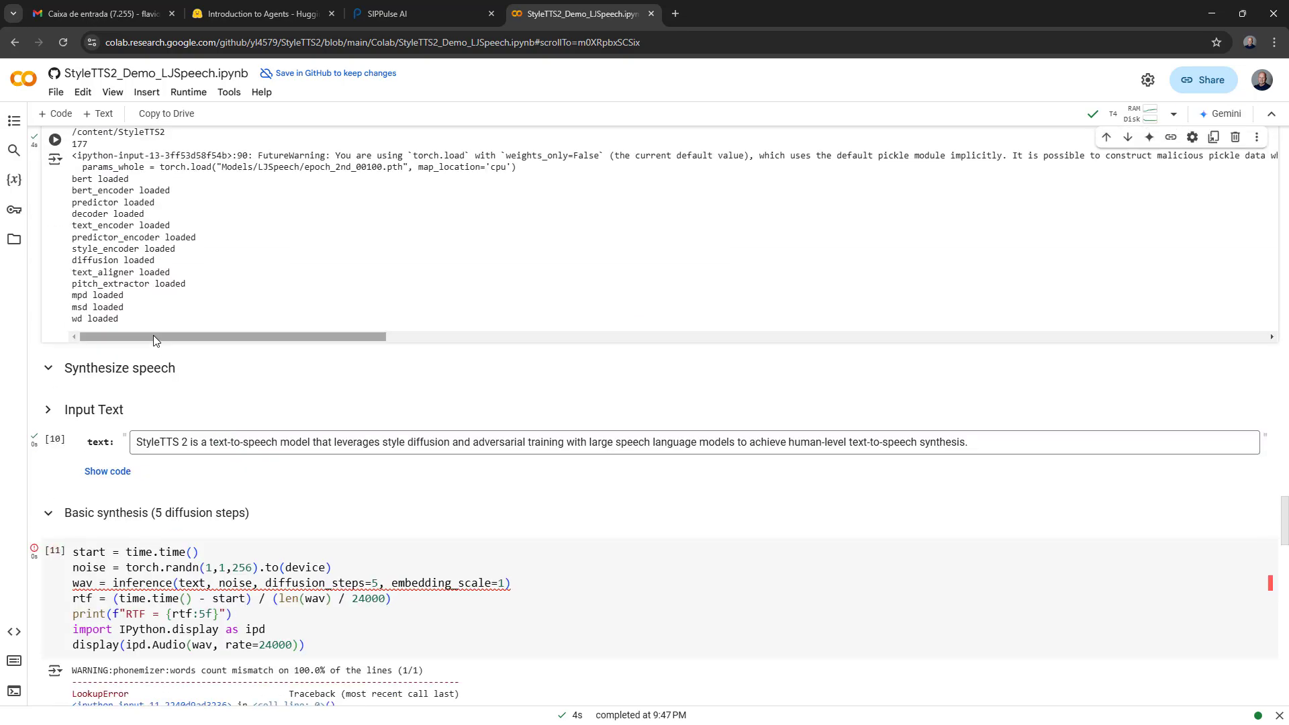
pyautogui.click(55, 439)
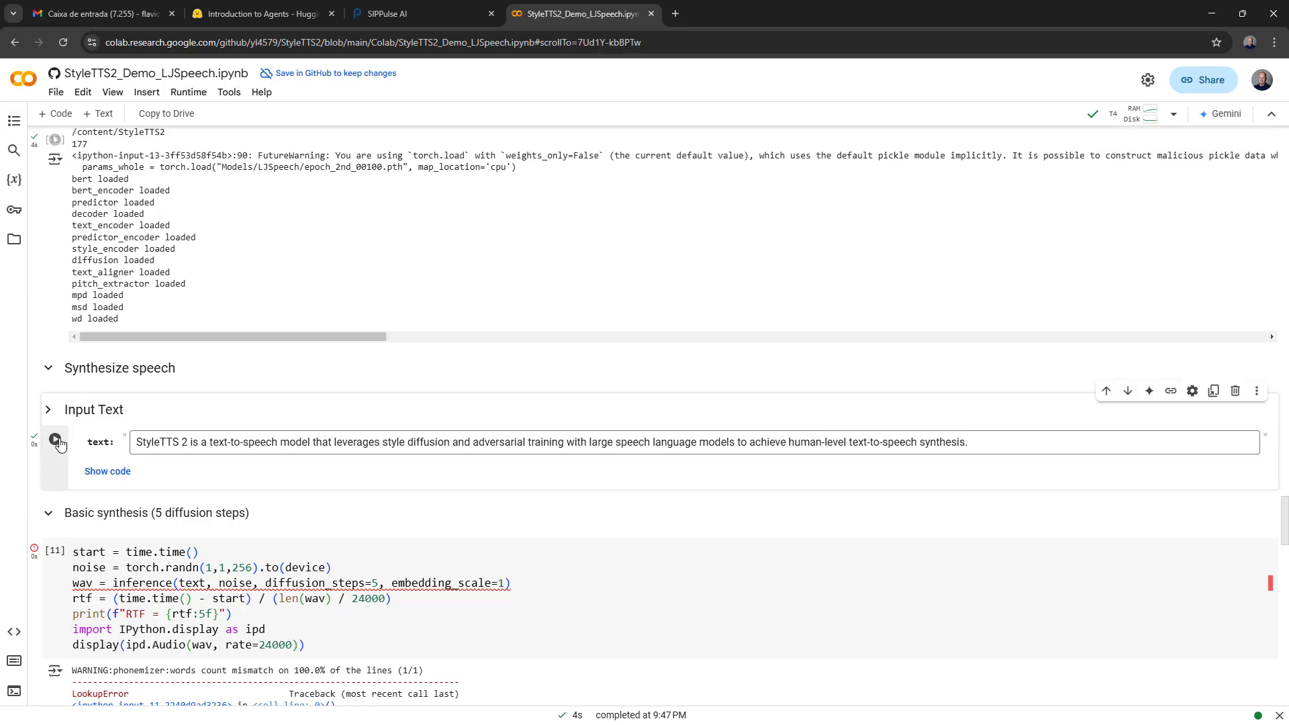
pyautogui.click(54, 439)
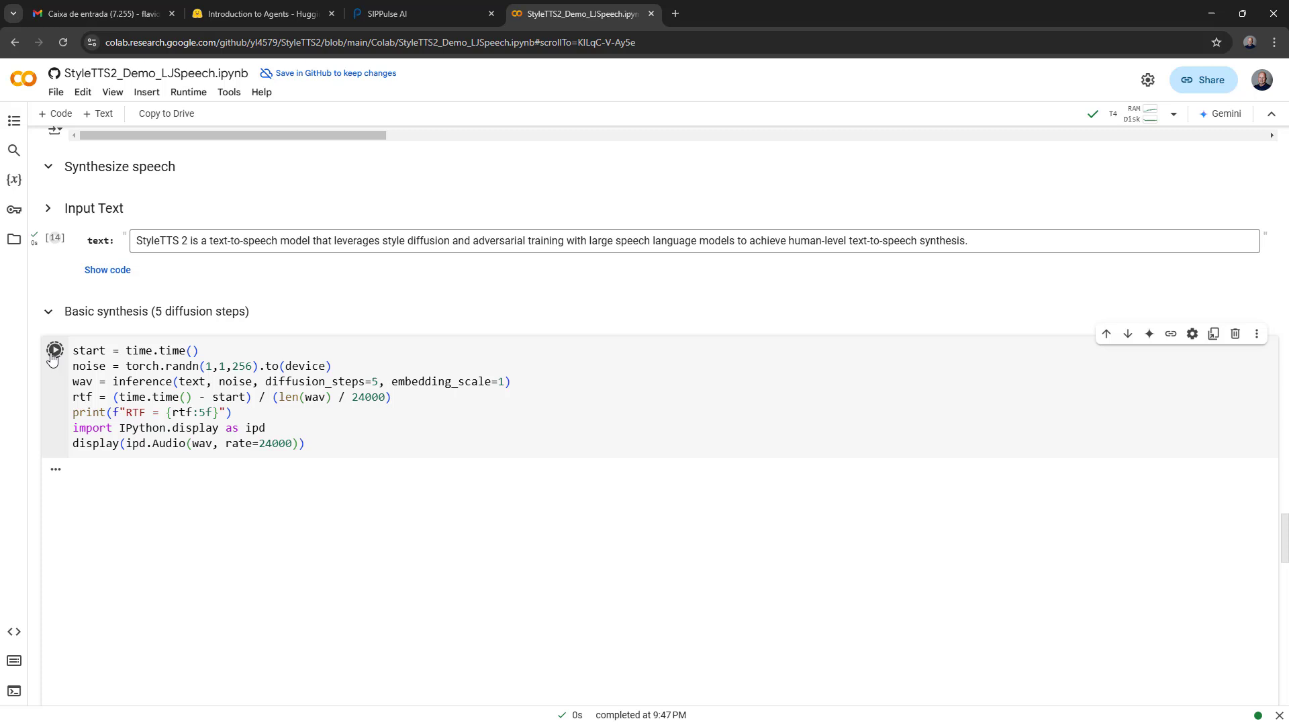
# Let the basic 5-step synthesis finish and play its 12-second speech clip.
pyautogui.click(55, 351)
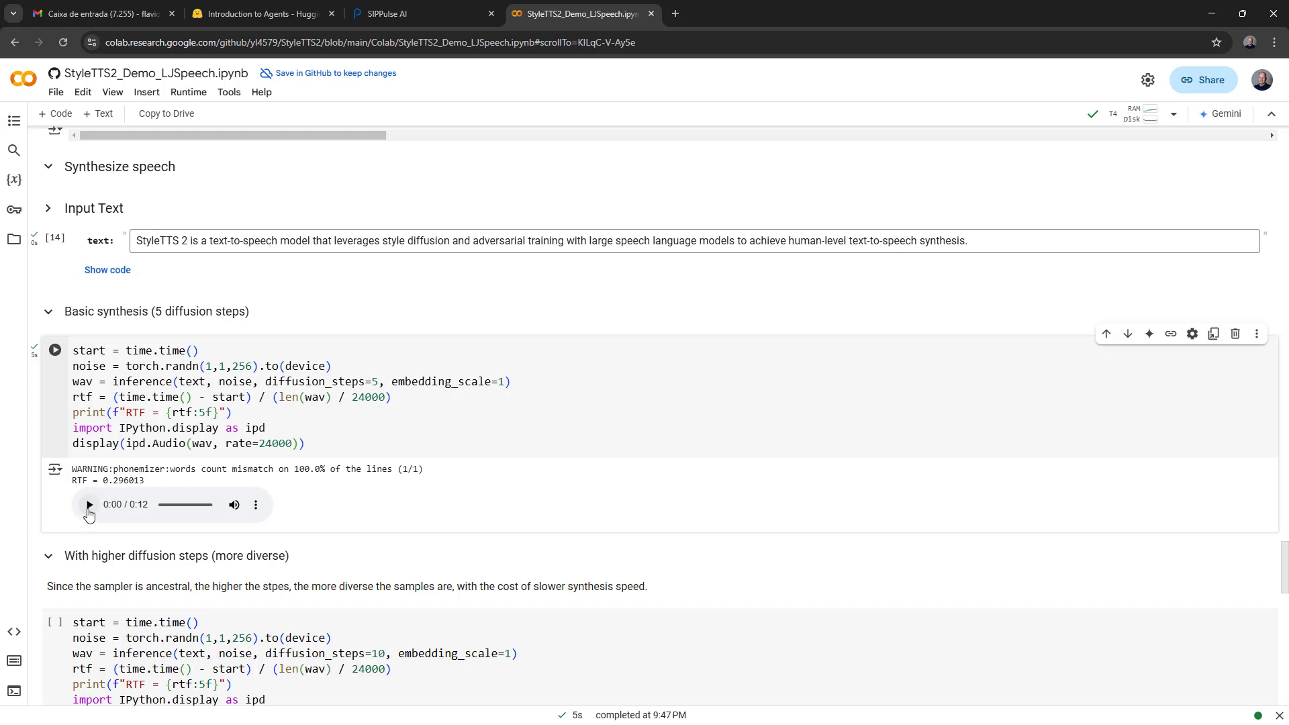
pyautogui.click(88, 505)
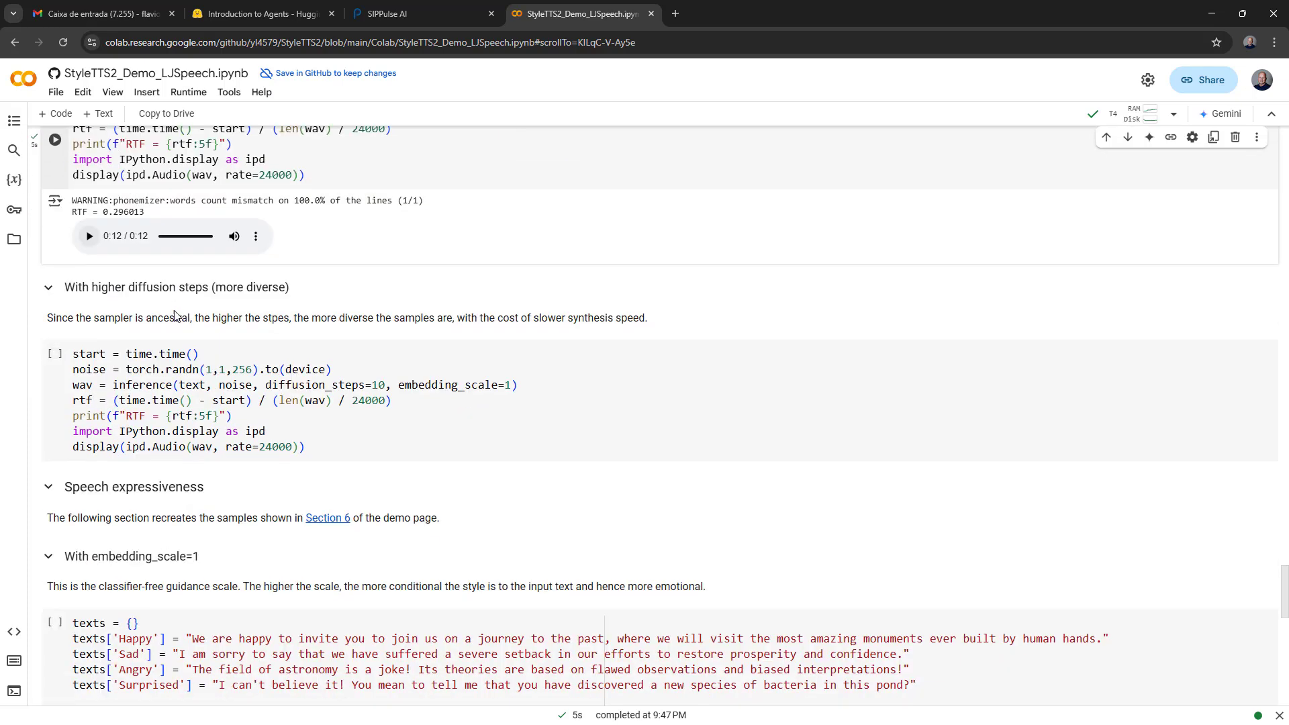
pyautogui.moveTo(157, 325)
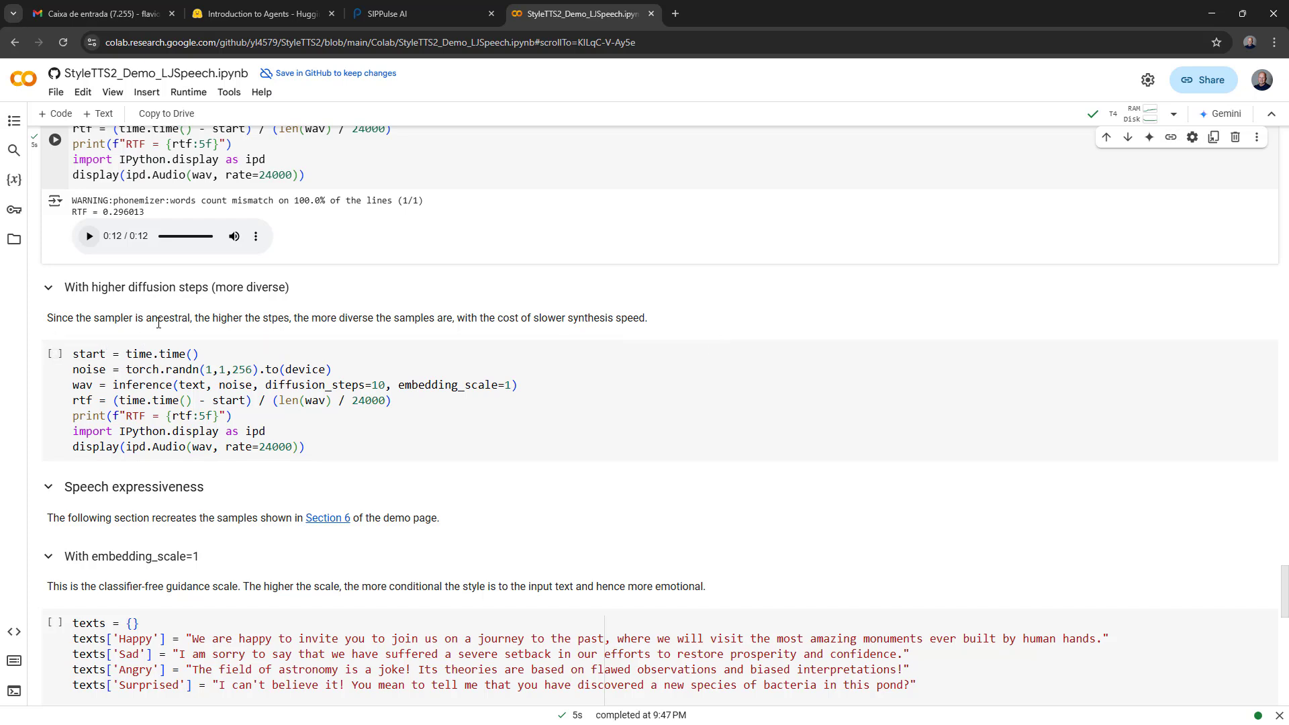
pyautogui.moveTo(321, 310)
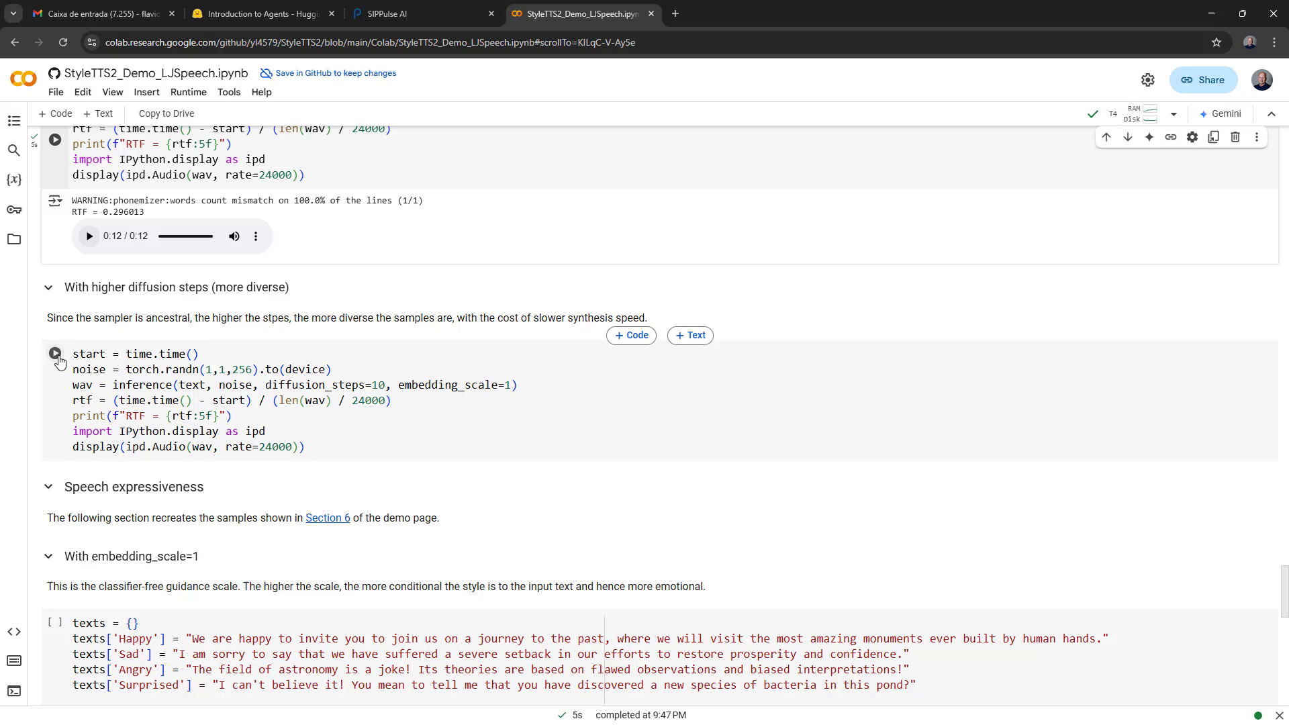
# Run the 'With higher diffusion steps' 10-step synthesis cell.
pyautogui.click(55, 354)
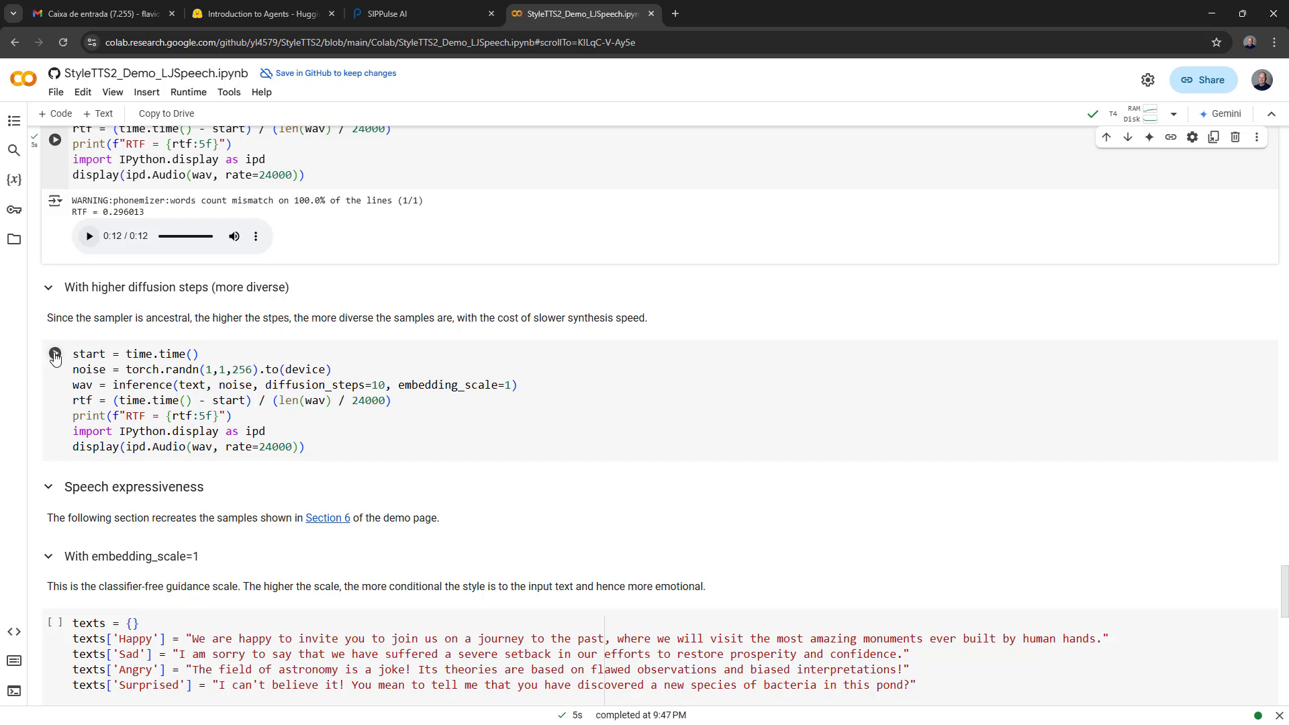
pyautogui.click(55, 354)
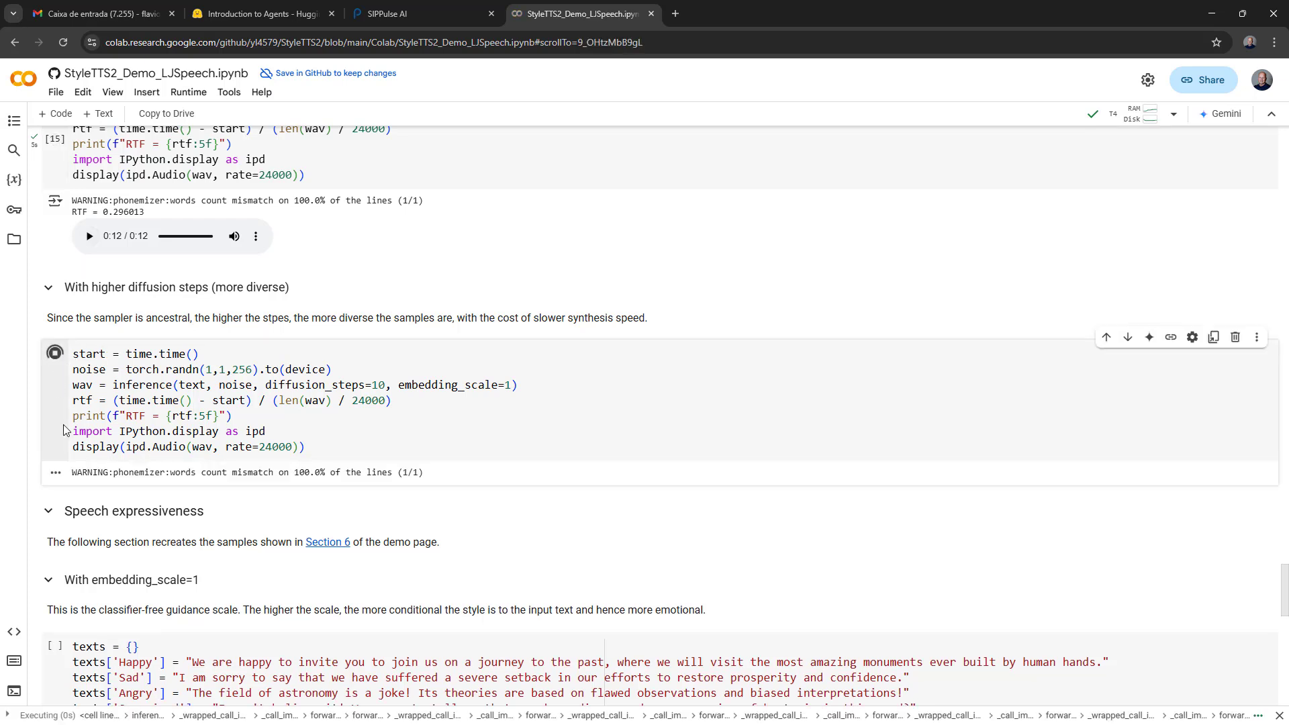
pyautogui.click(55, 353)
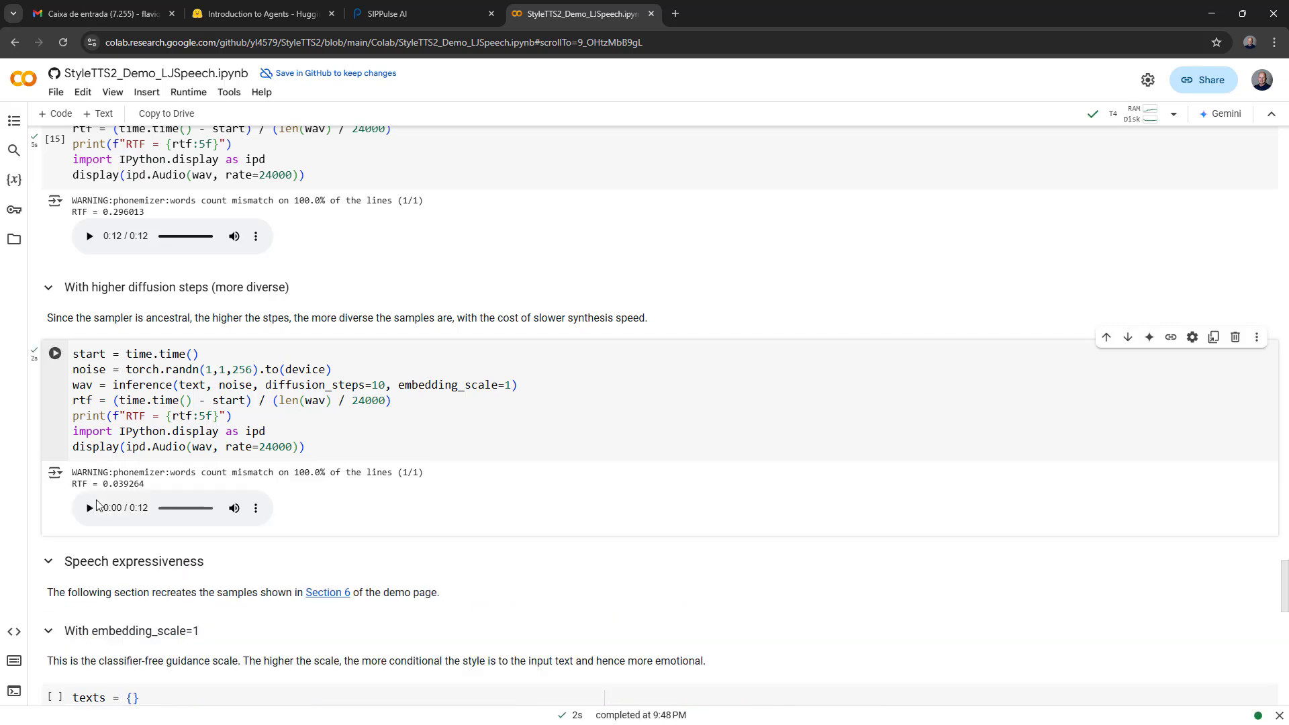
# Play the 10-step 12-second clip, then scroll down toward the Section 6 link.
pyautogui.click(88, 507)
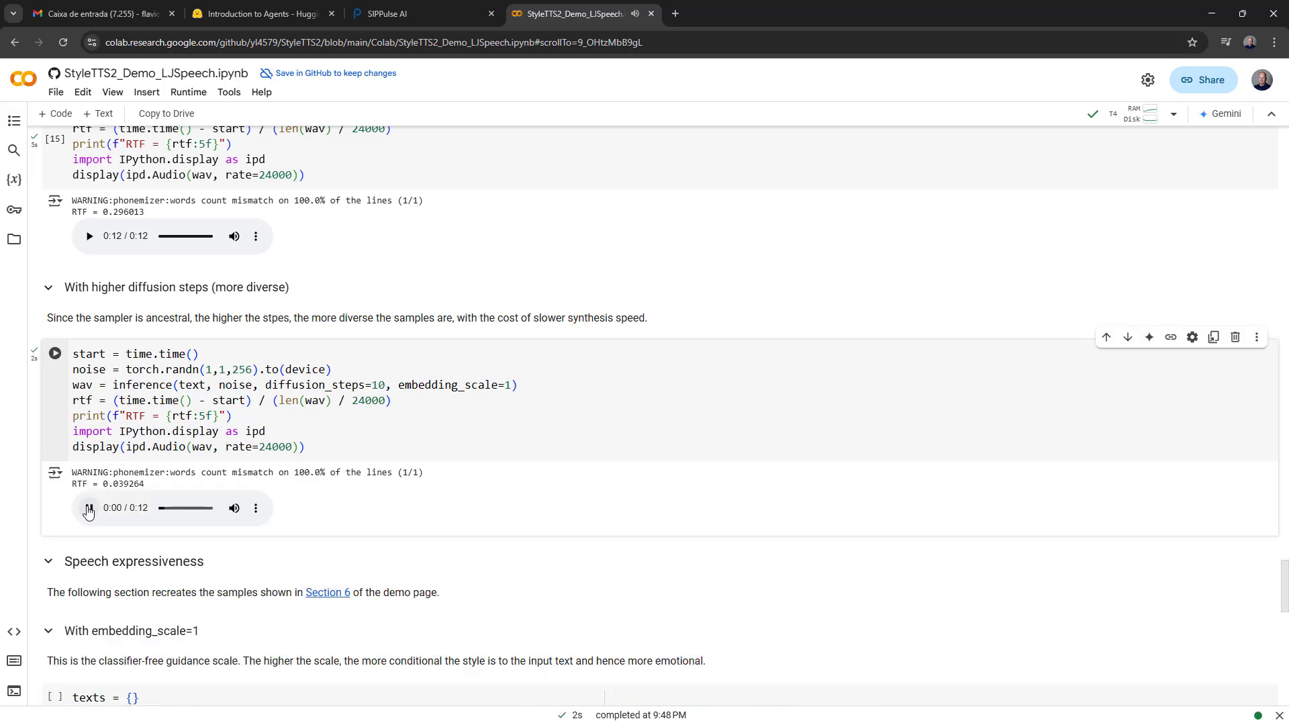
pyautogui.click(86, 508)
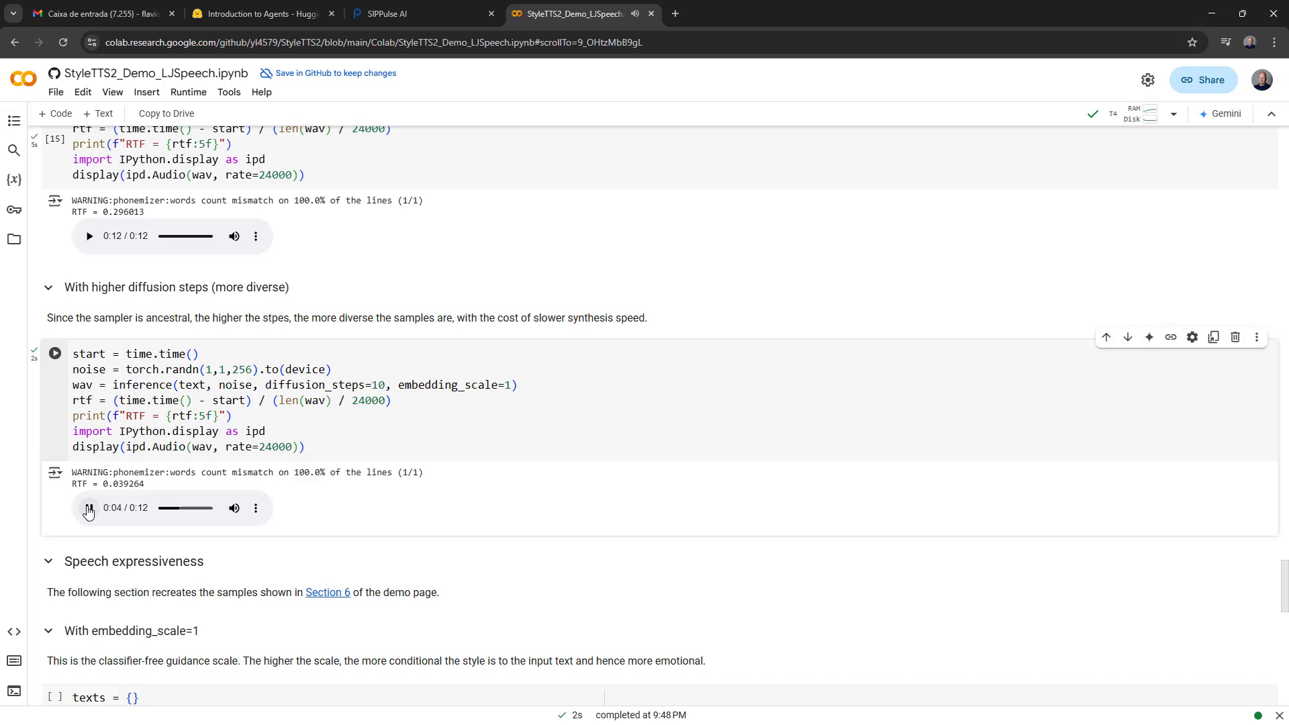
pyautogui.click(88, 507)
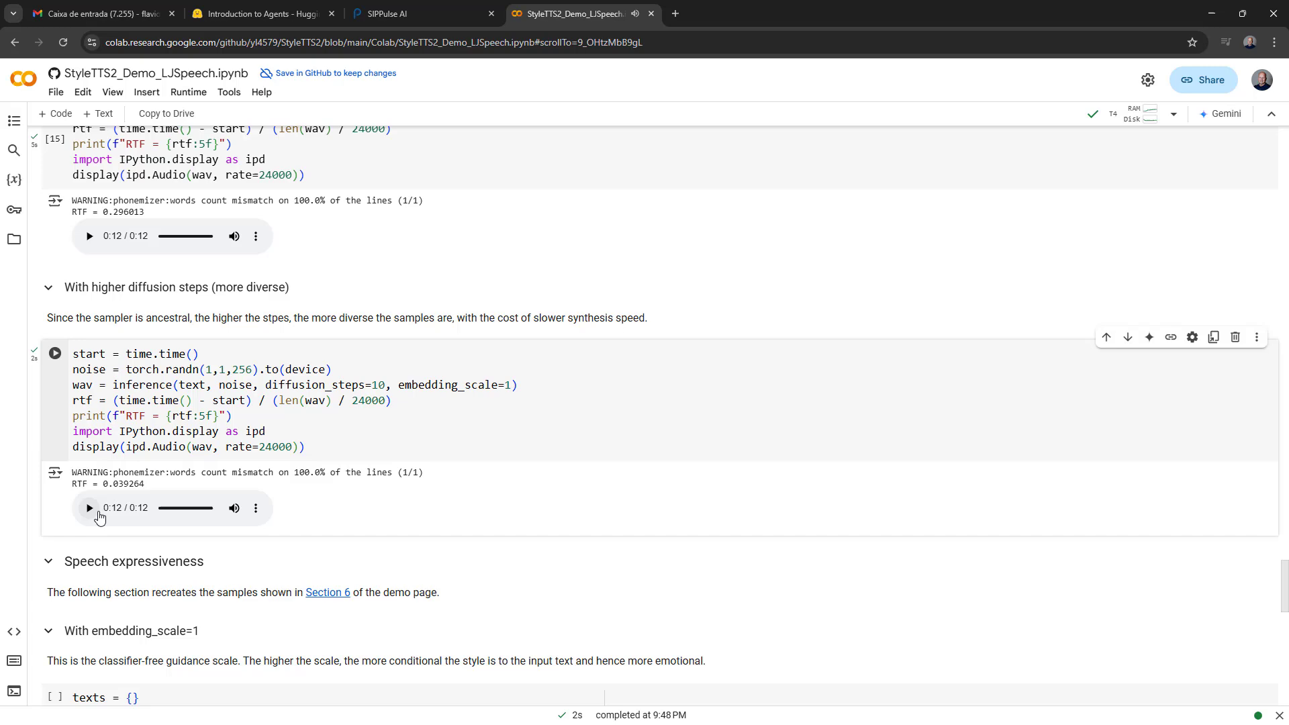
pyautogui.scroll(-3)
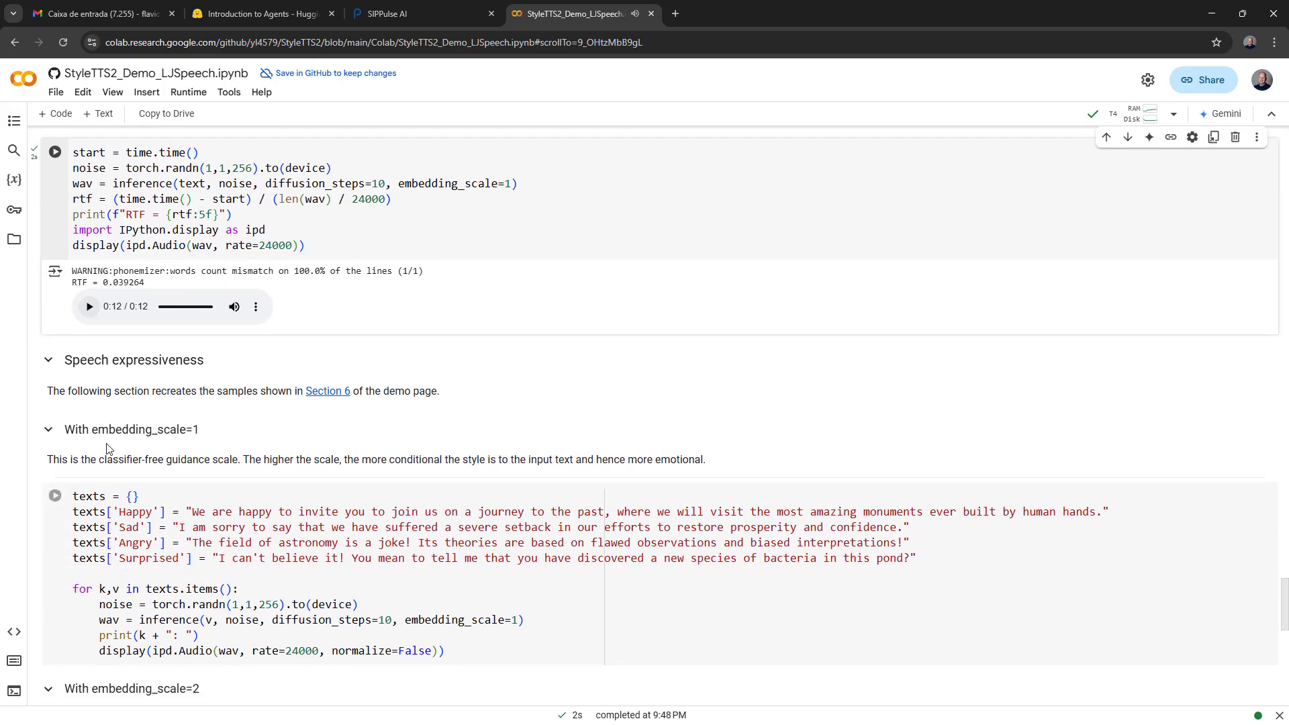
pyautogui.scroll(-3)
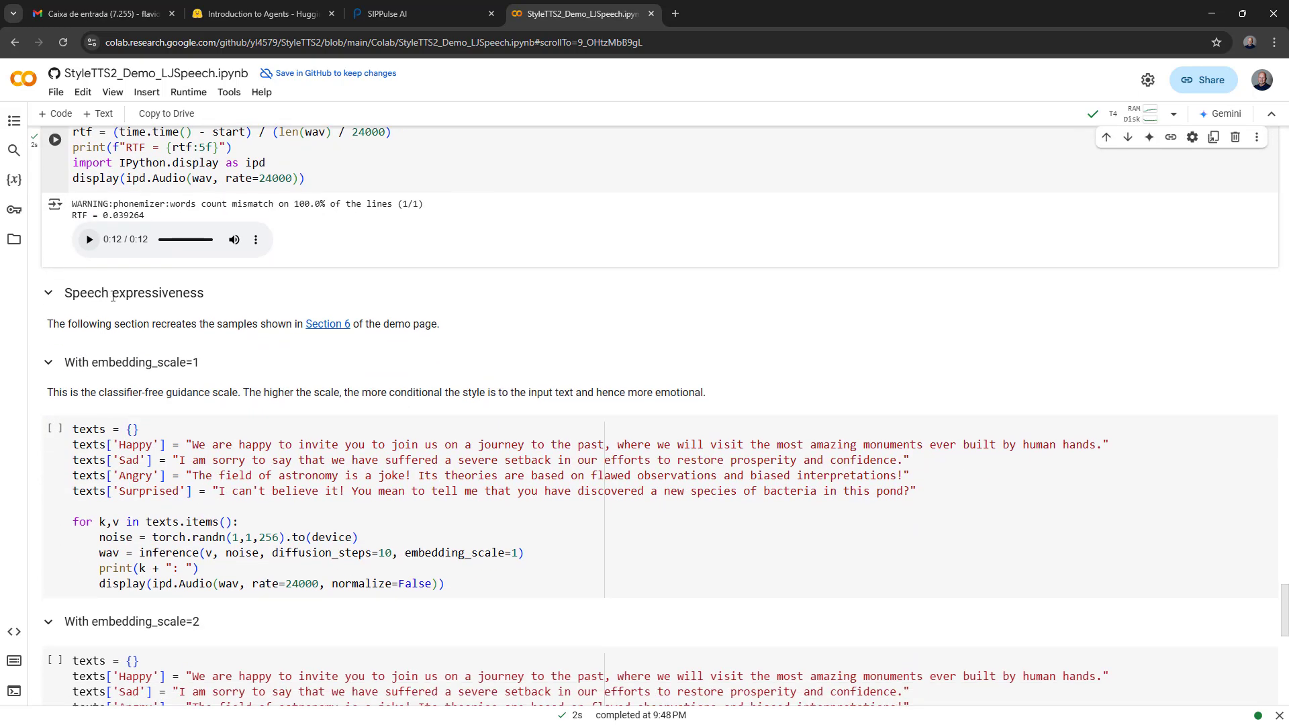
pyautogui.moveTo(137, 370)
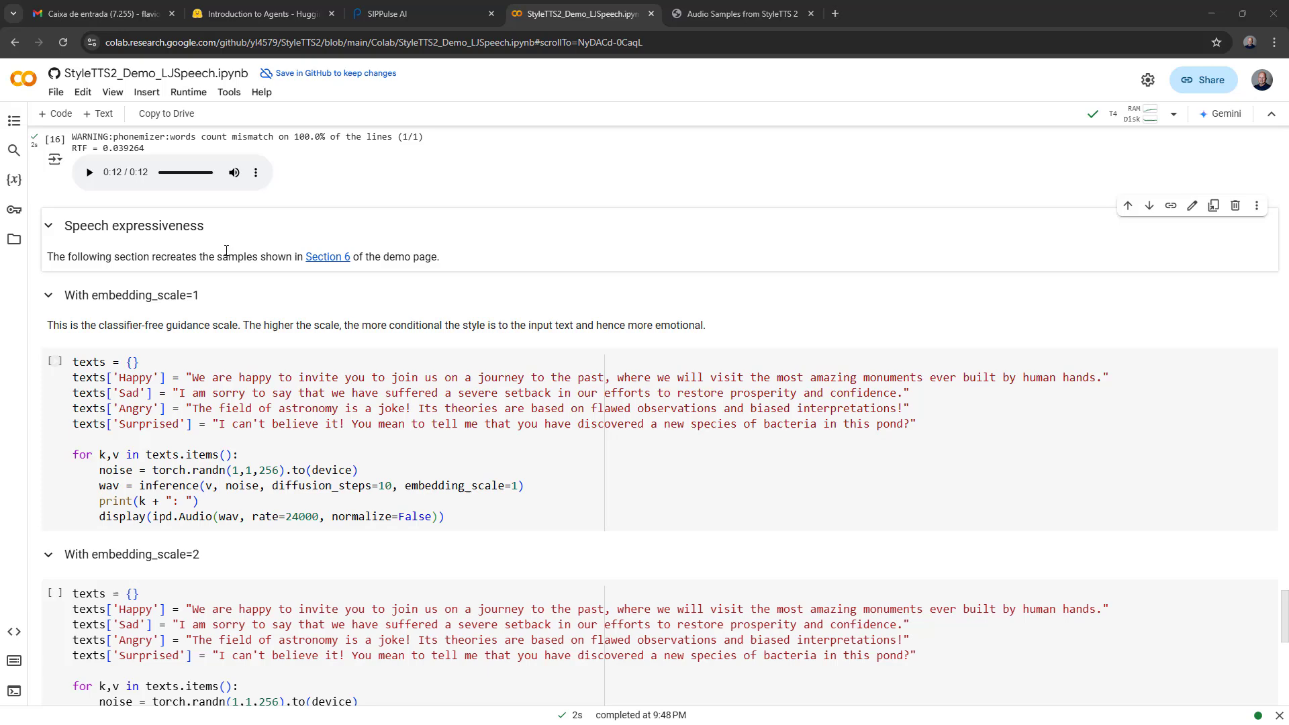
# View the demo page's Speech Expressiveness section with Happy, Sad, Angry and Surprised samples.
pyautogui.click(744, 13)
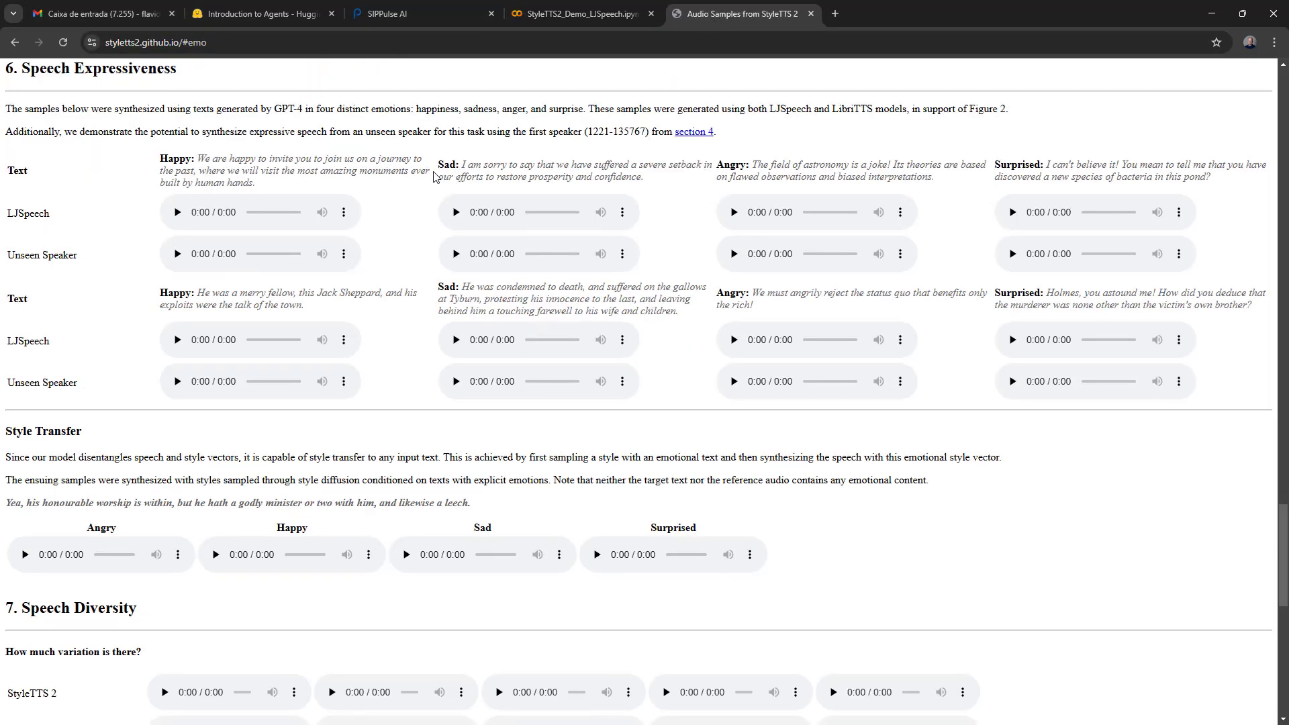
pyautogui.scroll(3)
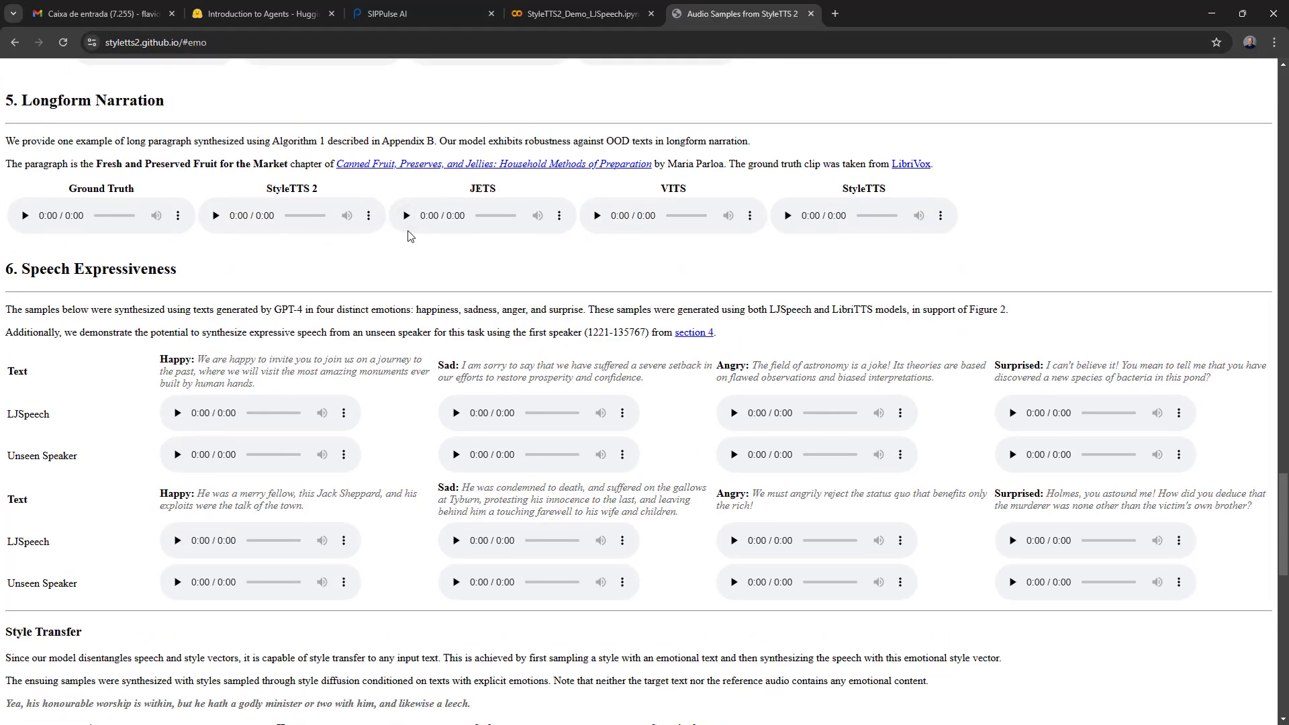
pyautogui.scroll(-3)
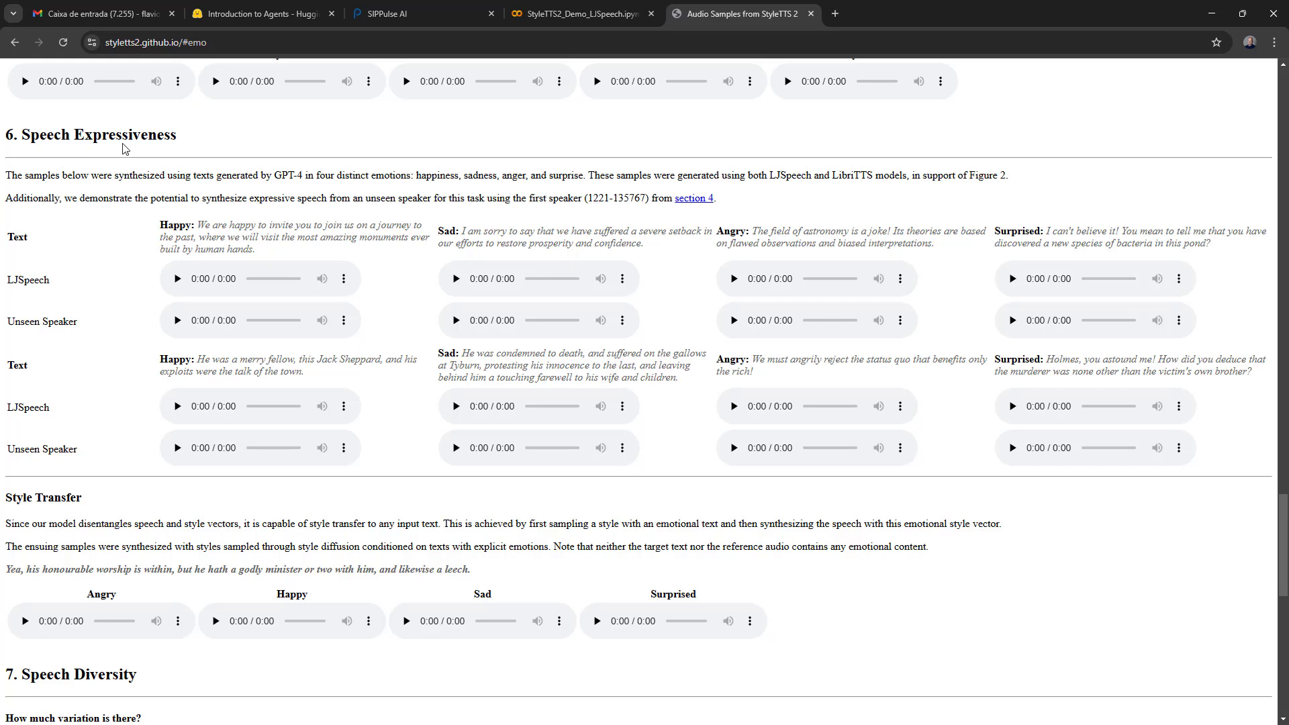
pyautogui.moveTo(60, 253)
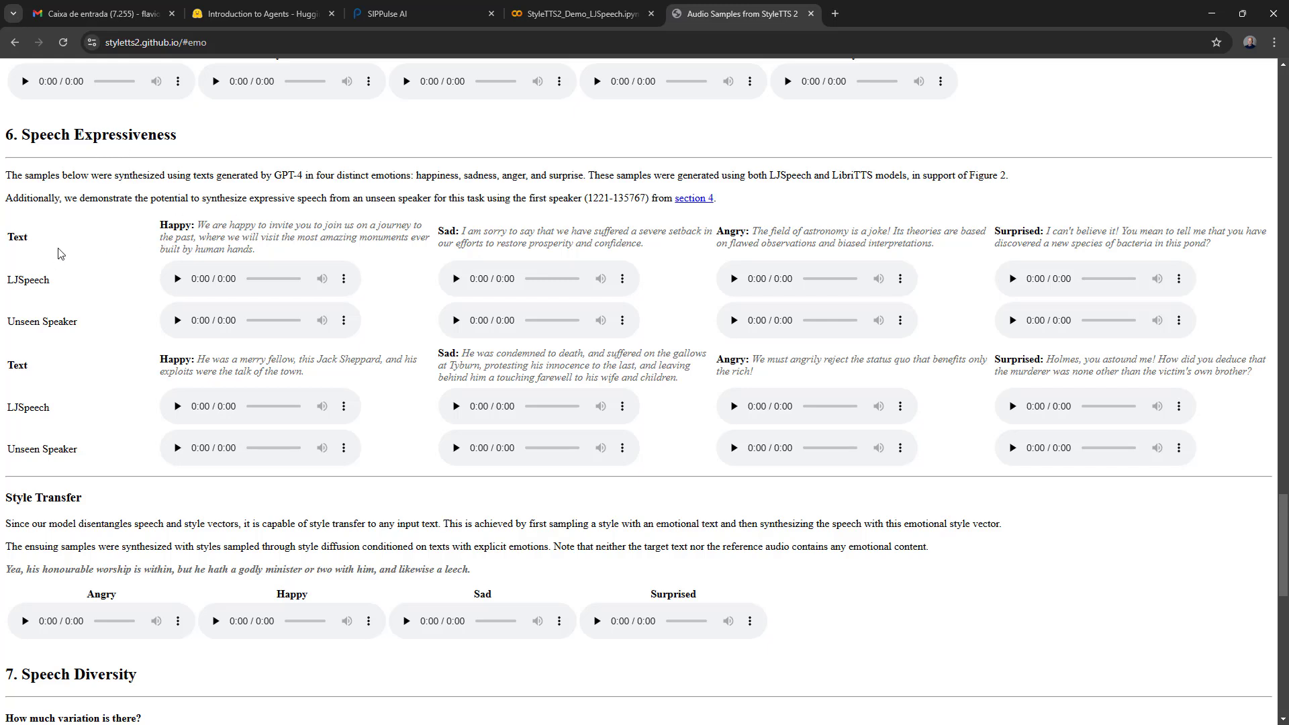
pyautogui.moveTo(116, 333)
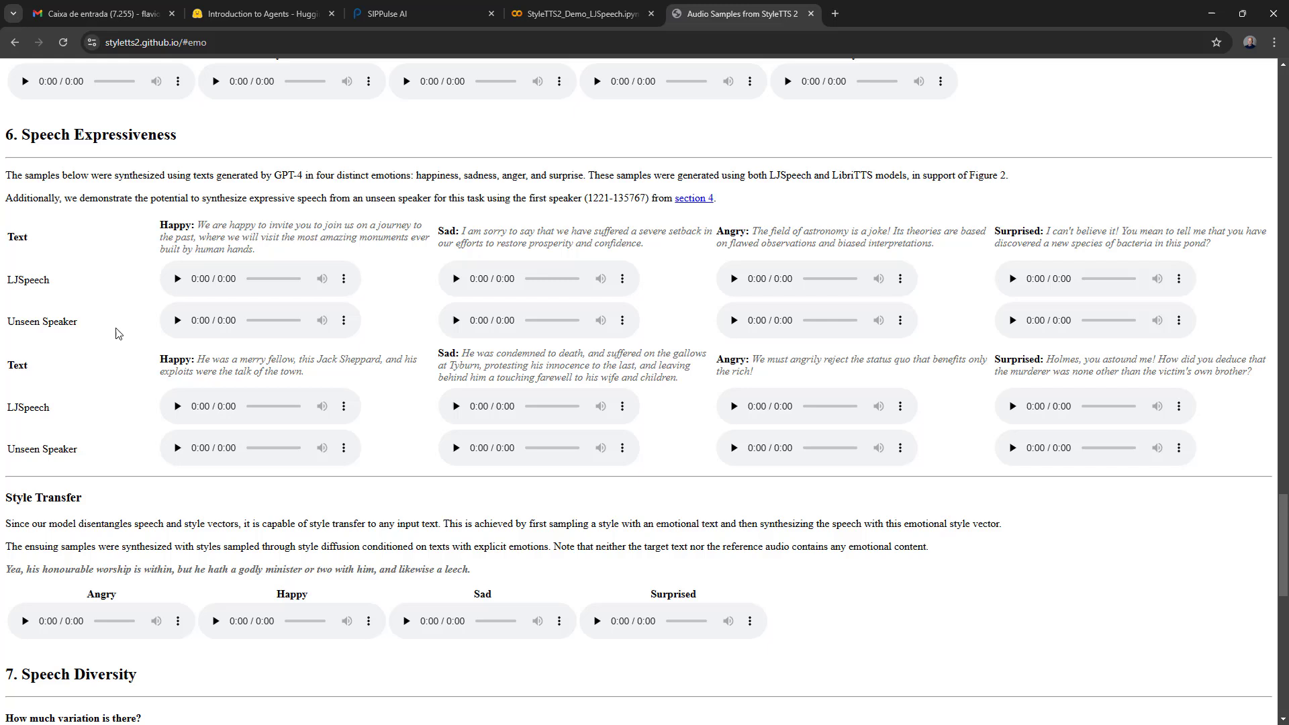
pyautogui.moveTo(134, 210)
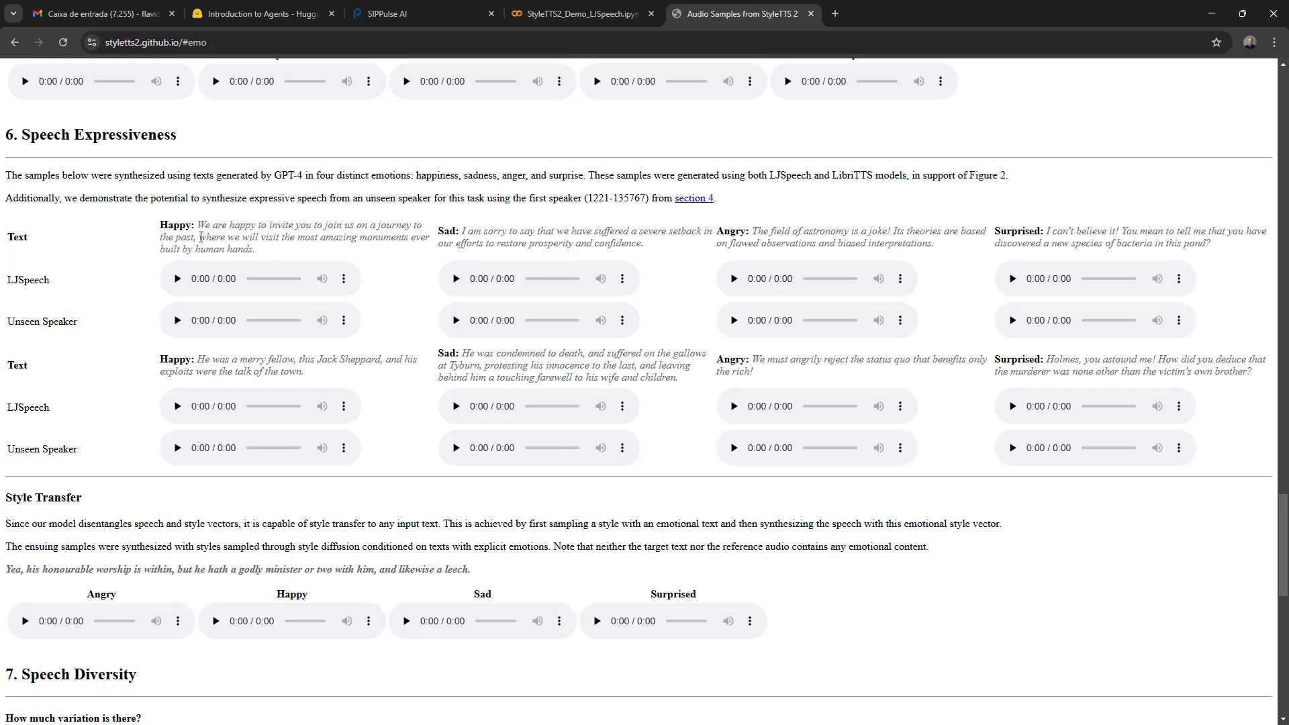
pyautogui.moveTo(581, 188)
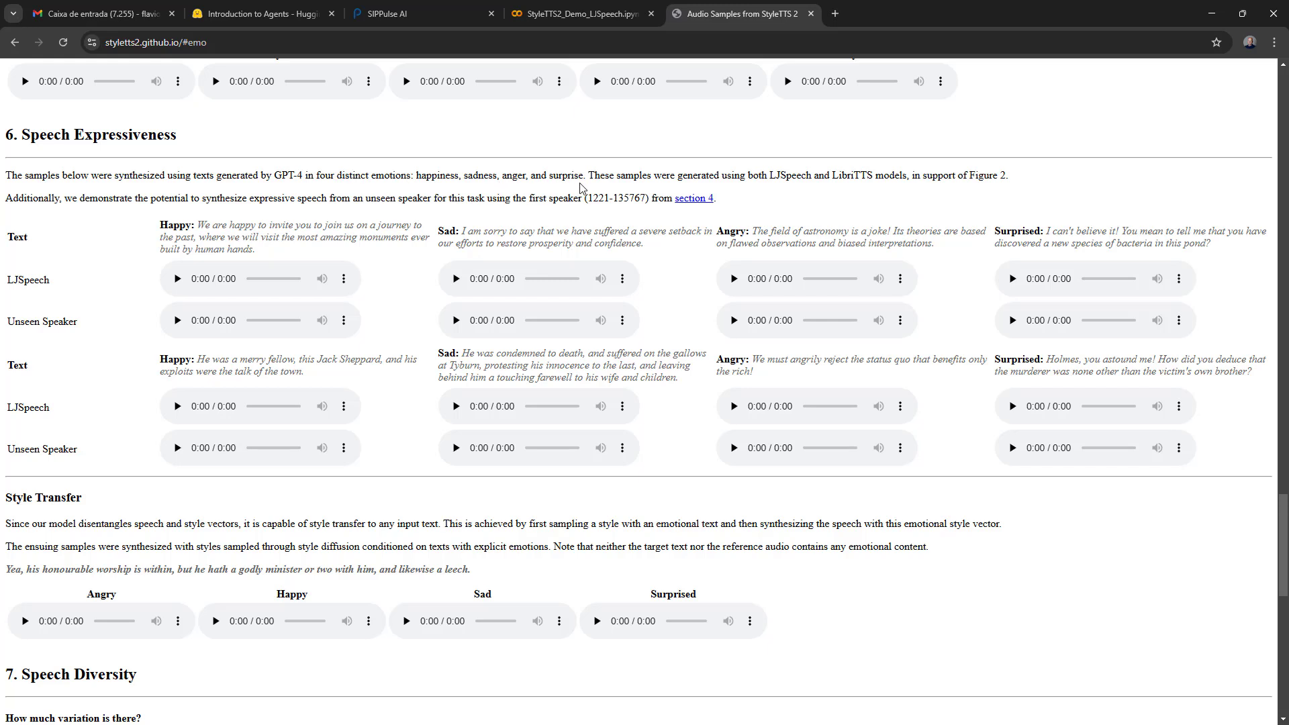
pyautogui.moveTo(377, 282)
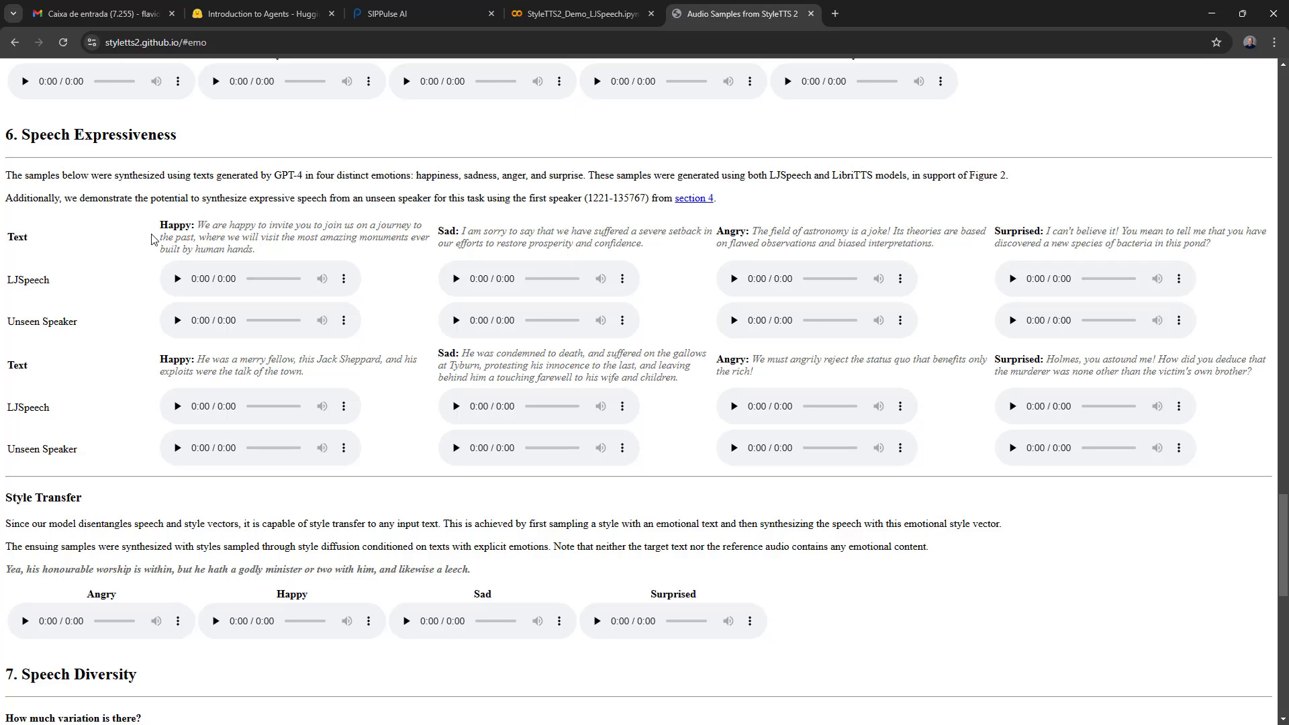
pyautogui.moveTo(197, 251)
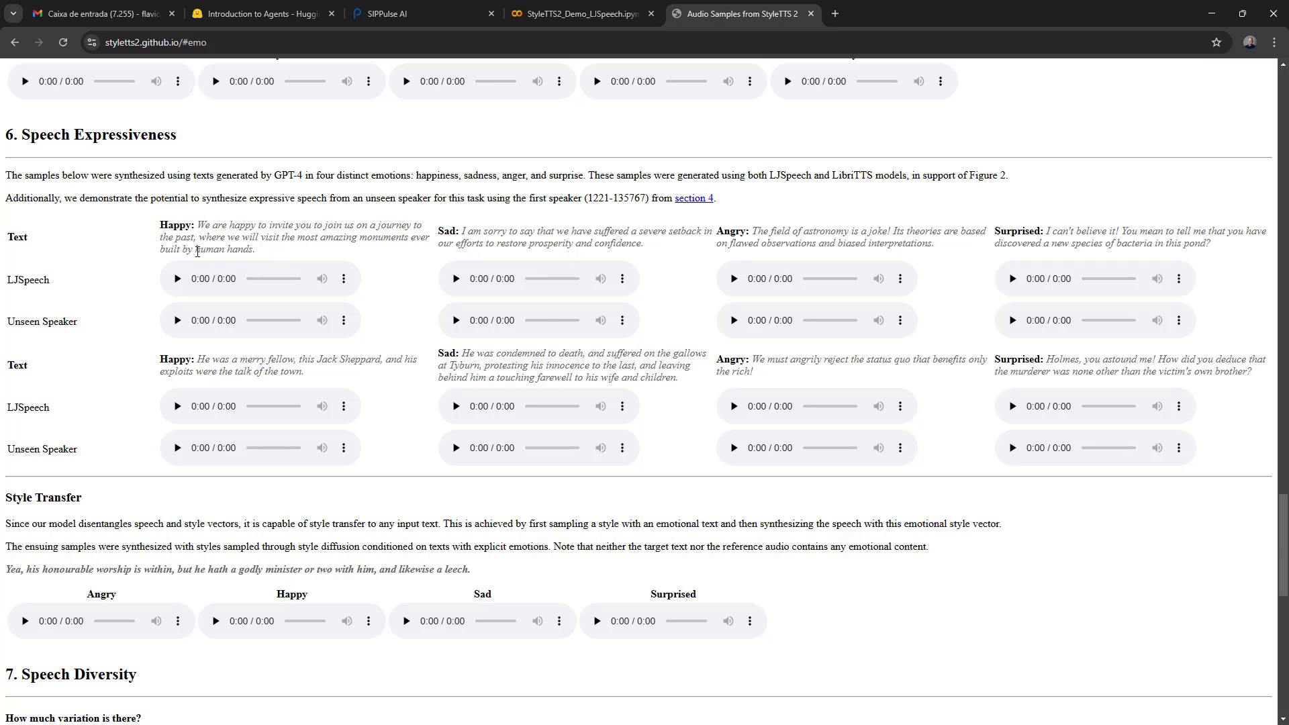
# Return to the Colab notebook and run the embedding_scale=1 emotion cell.
pyautogui.click(579, 13)
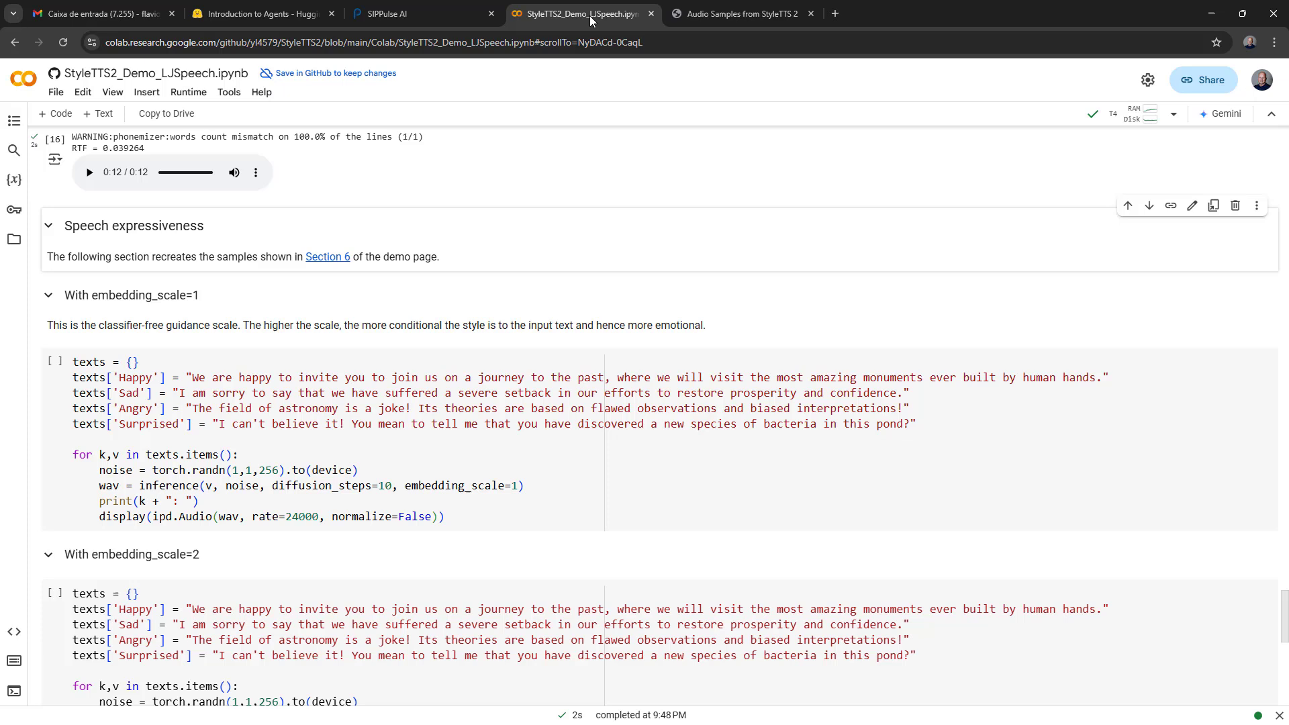
pyautogui.moveTo(323, 318)
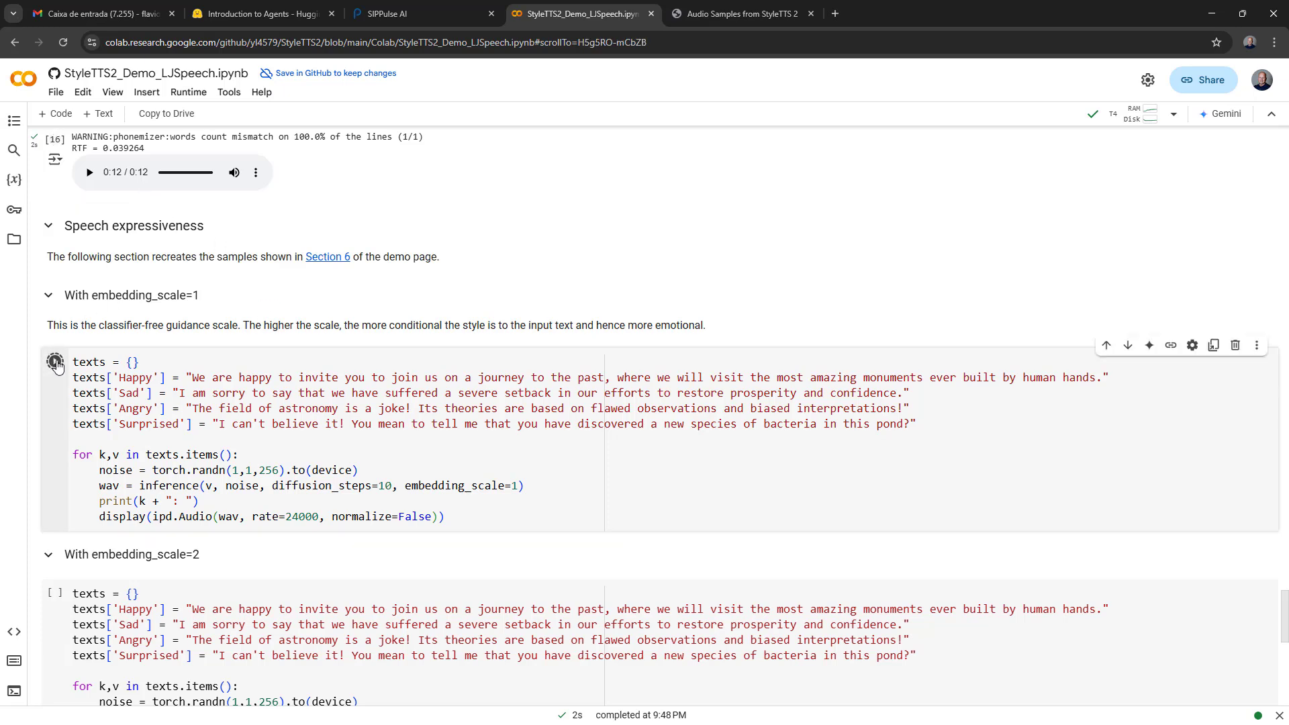
pyautogui.click(55, 362)
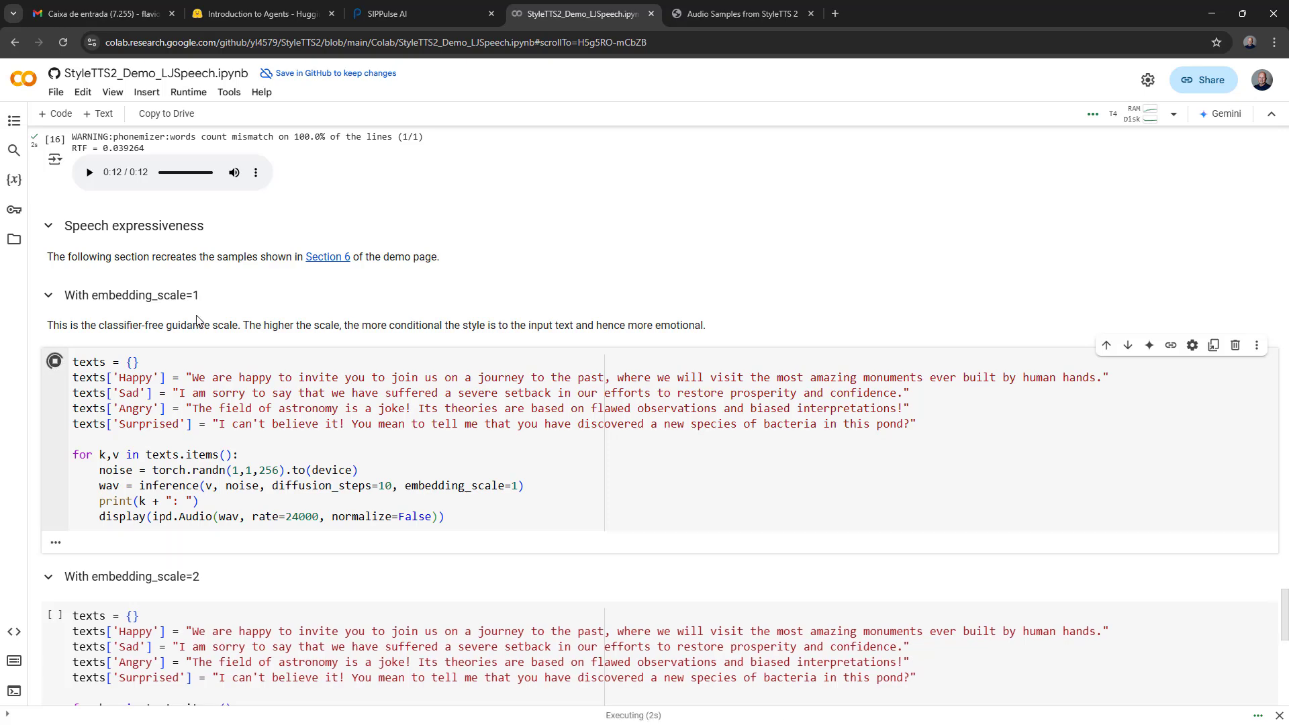
pyautogui.scroll(-3)
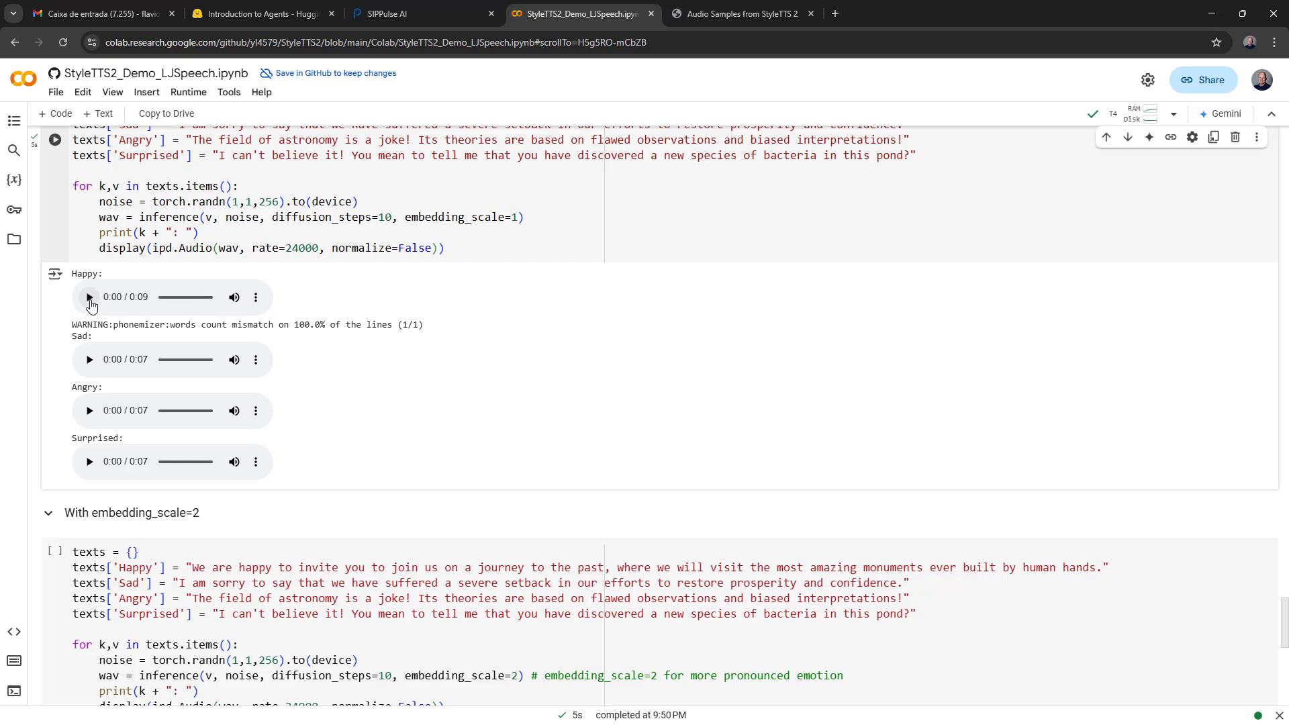
# Play the Happy, Sad and Angry samples at embedding scale 1.
pyautogui.click(89, 298)
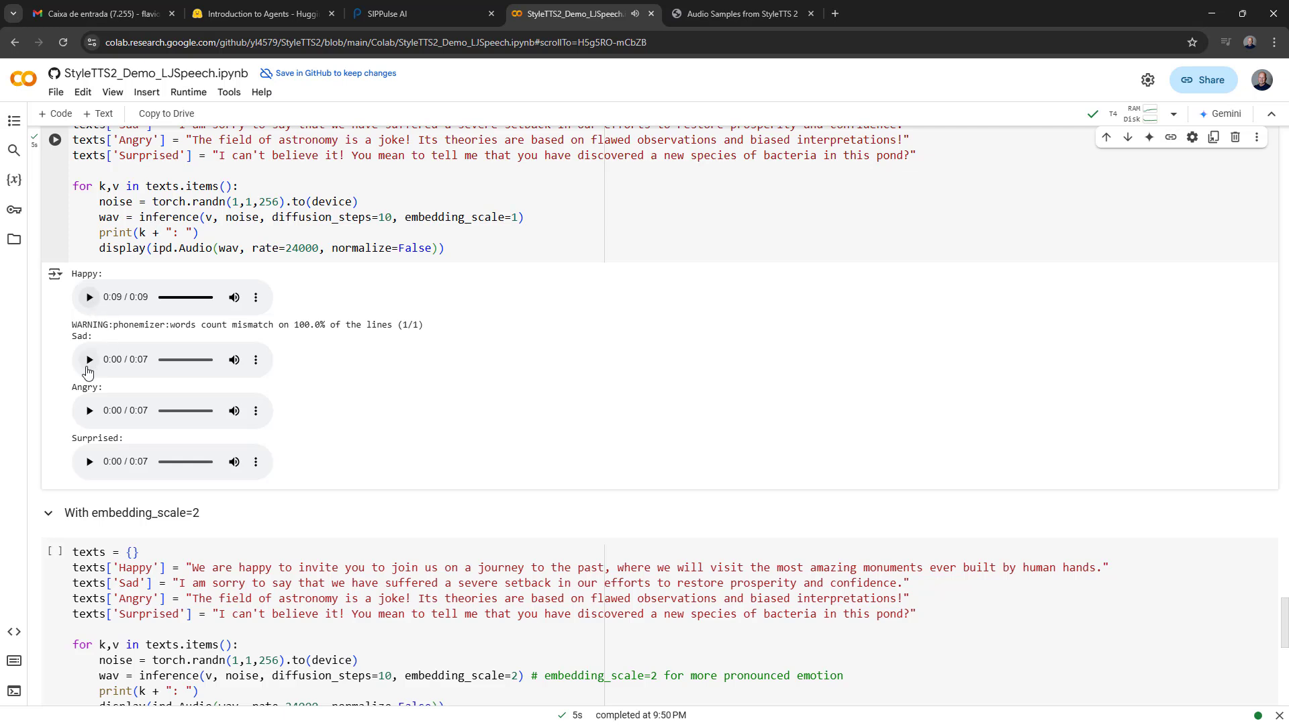
pyautogui.click(89, 360)
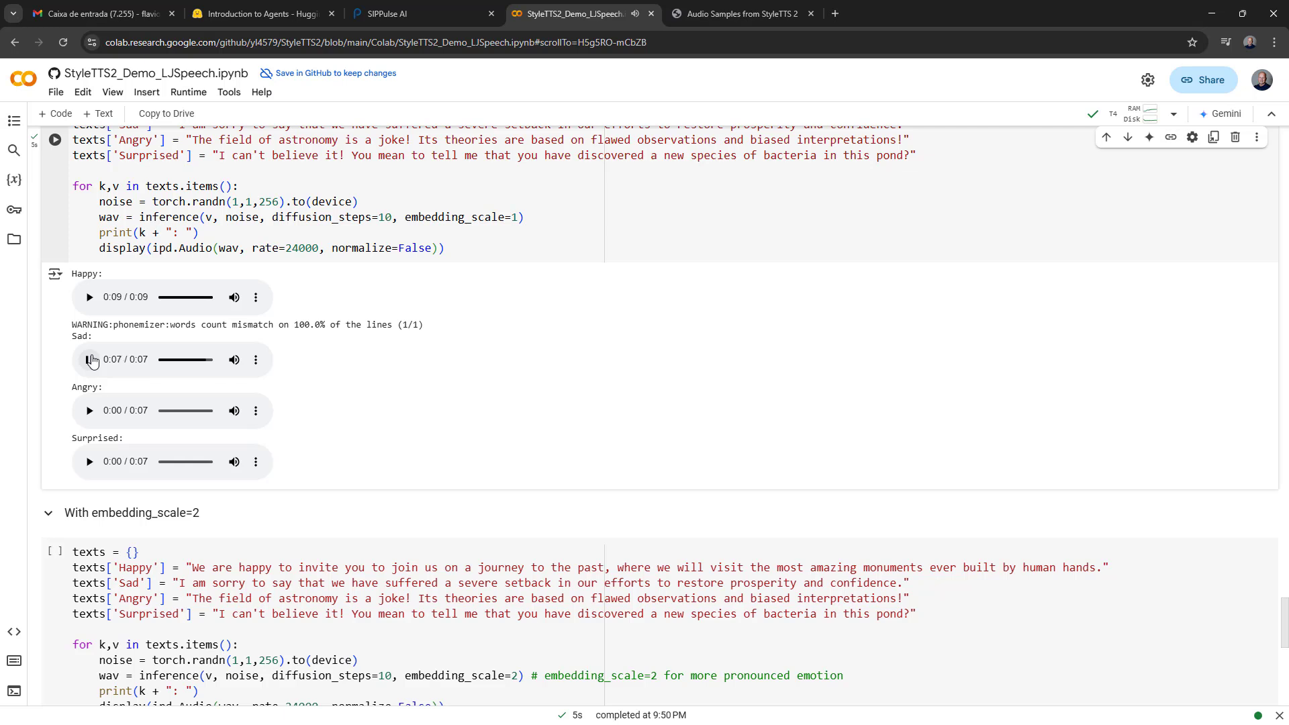
pyautogui.click(89, 410)
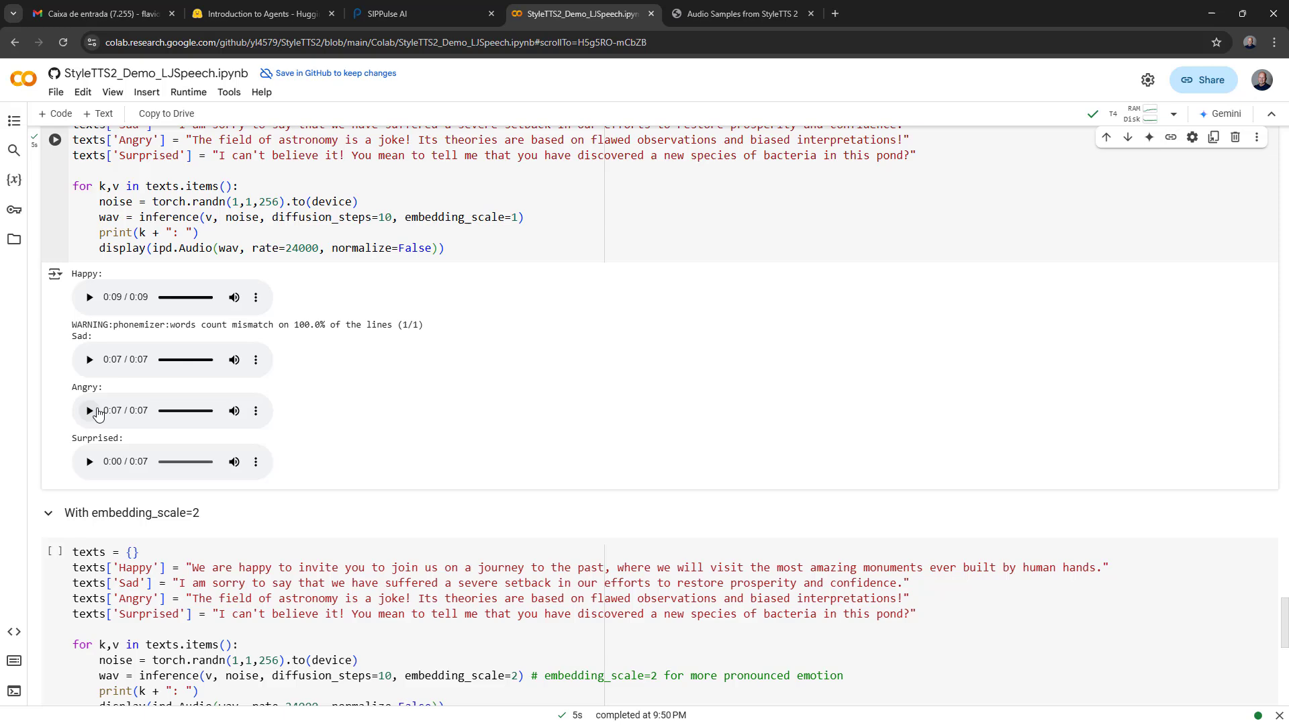
pyautogui.scroll(-3)
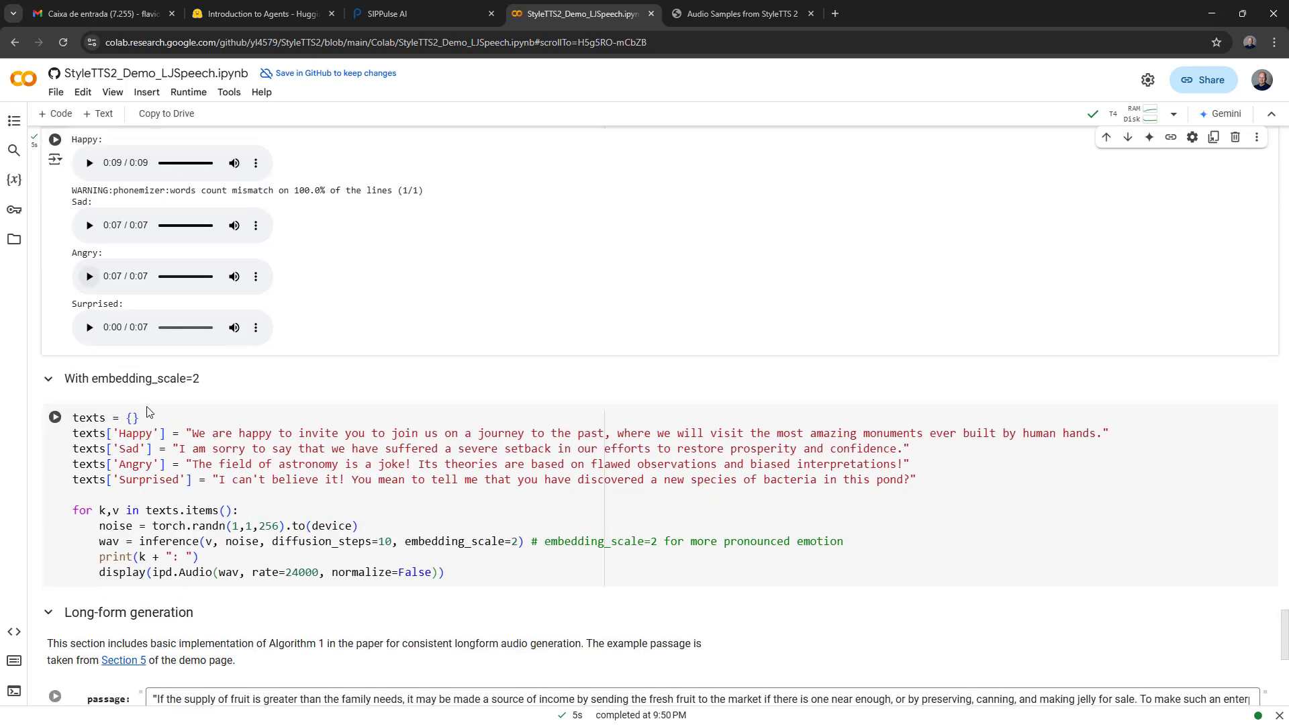
# Run the embedding_scale=2 emotion cell and play its Happy and Sad samples.
pyautogui.click(55, 416)
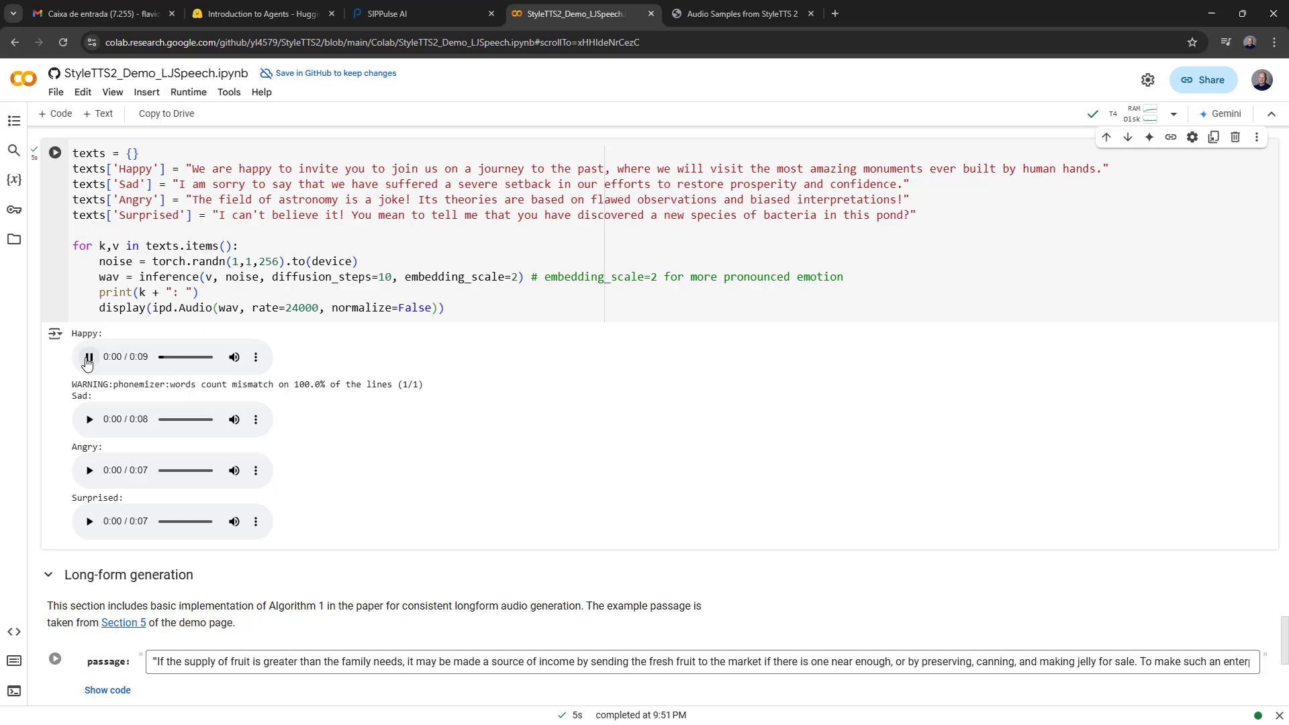
pyautogui.click(88, 357)
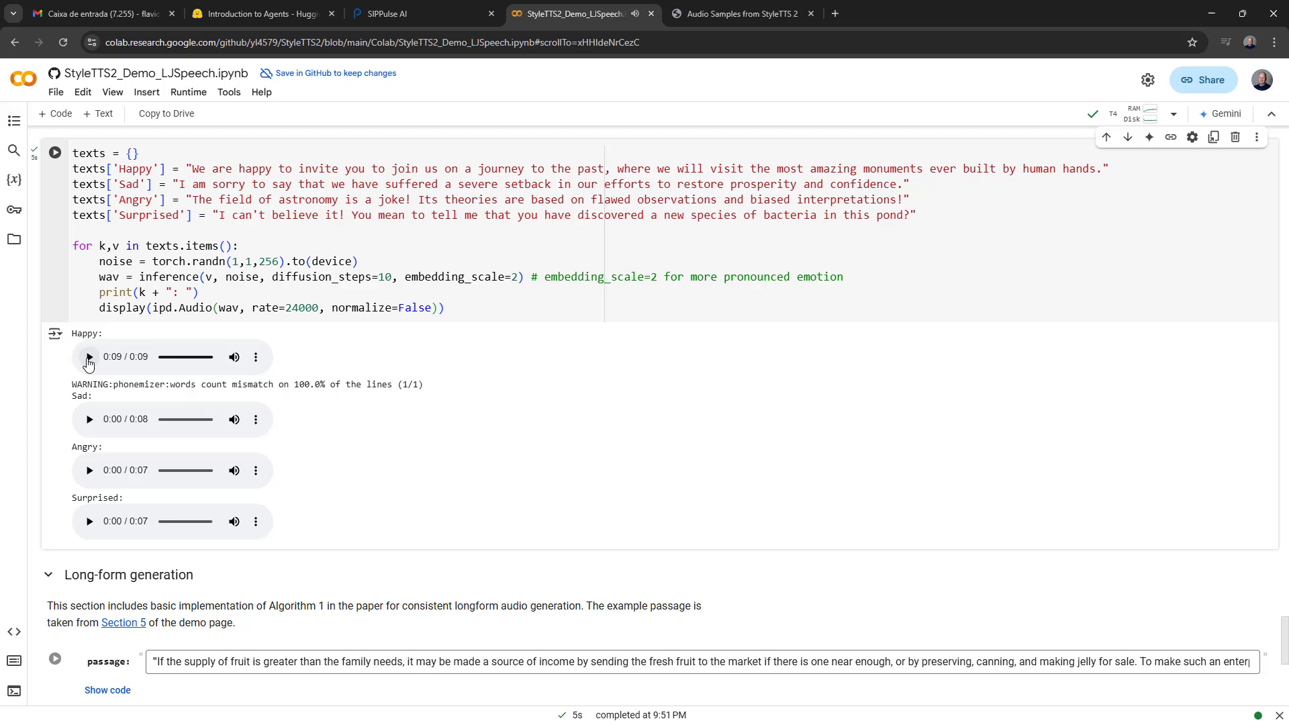
pyautogui.moveTo(90, 420)
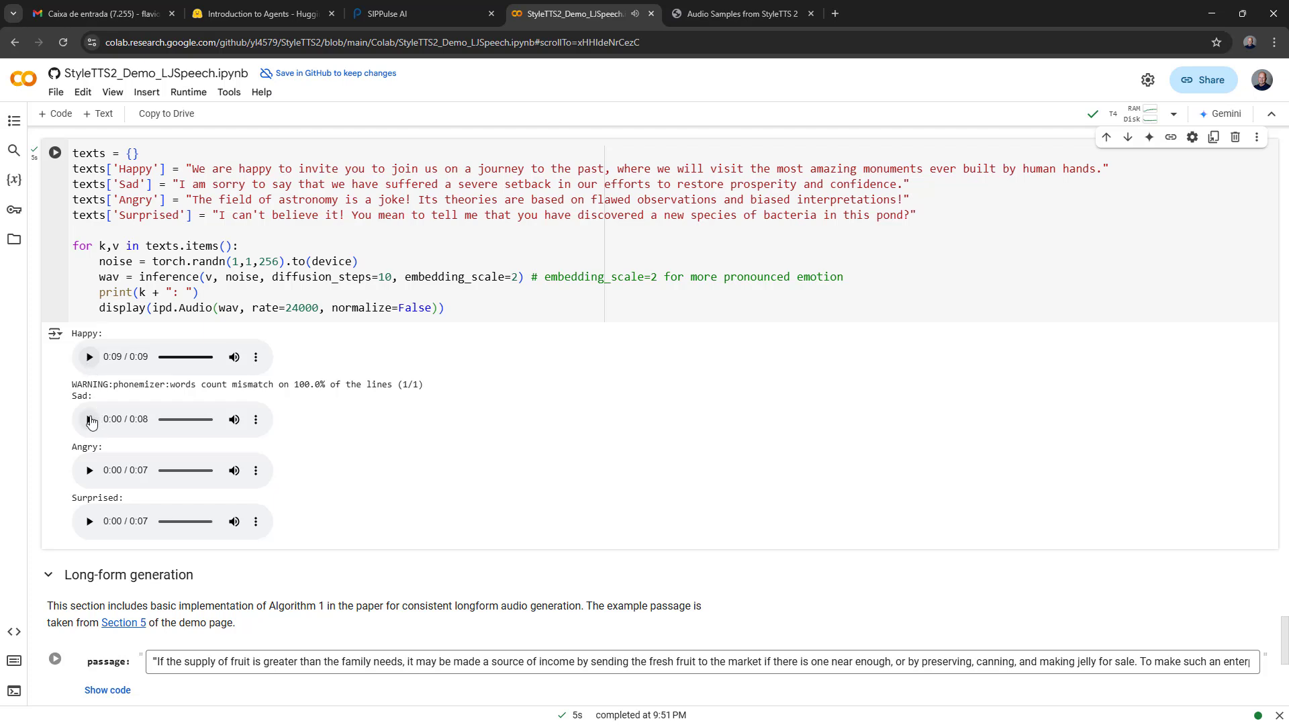
pyautogui.click(89, 420)
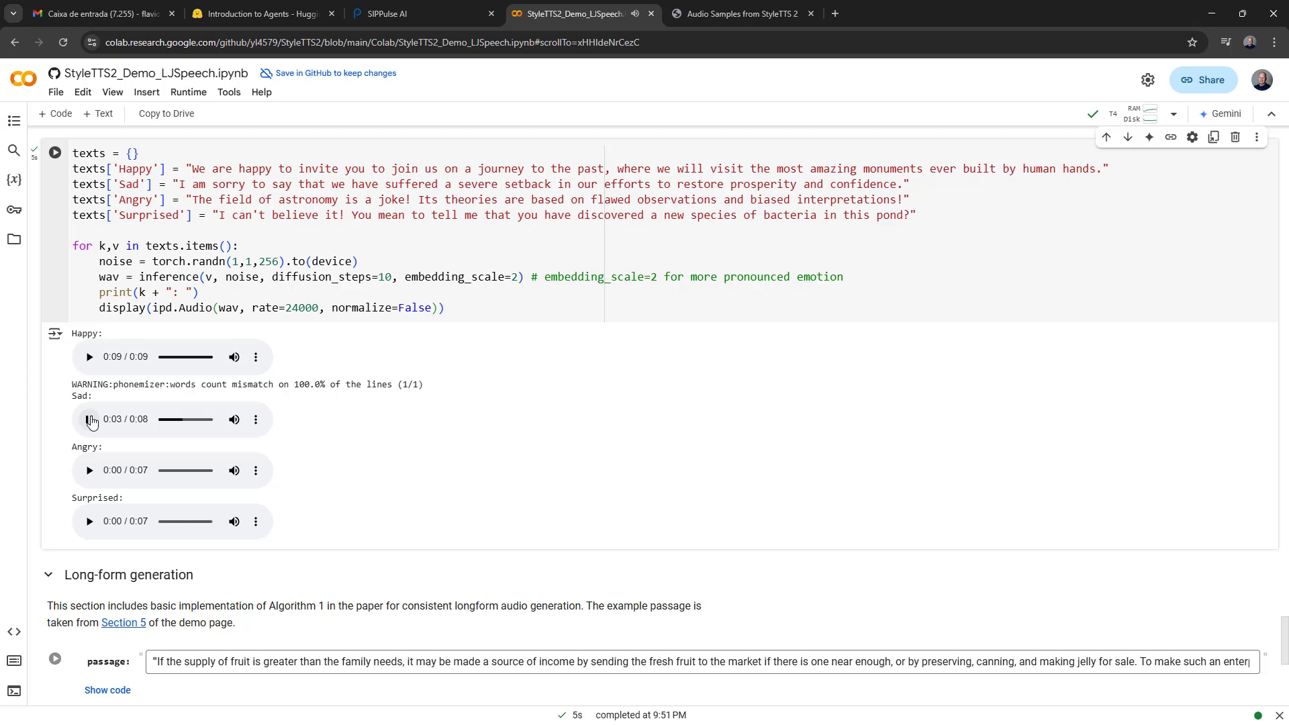
pyautogui.click(89, 418)
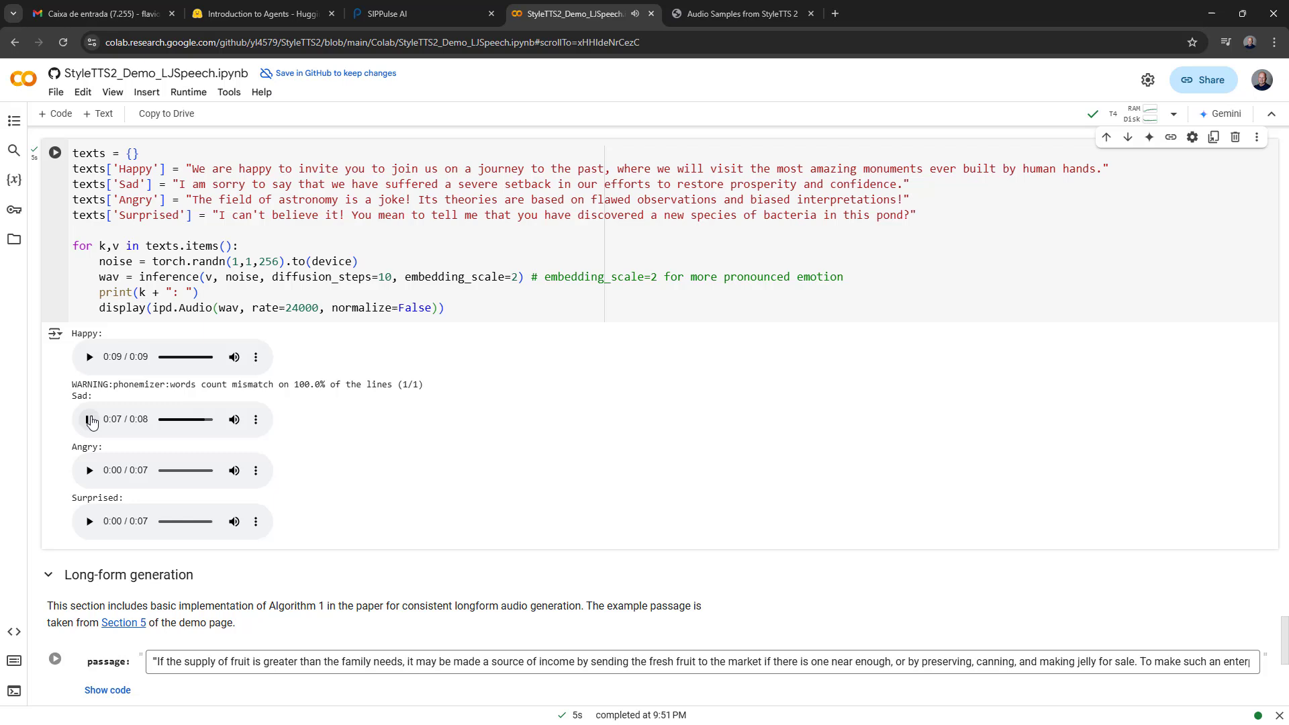
pyautogui.click(90, 419)
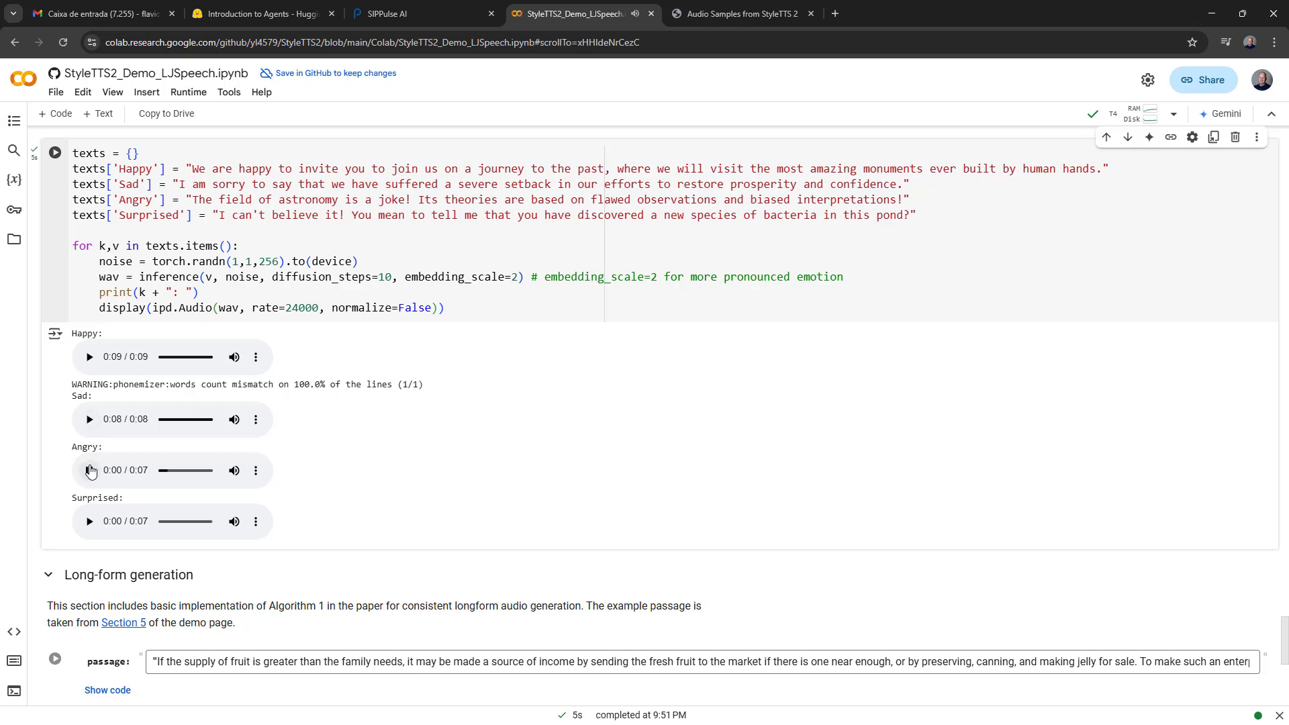
# Play the Angry and Surprised samples at embedding scale 2.
pyautogui.click(89, 470)
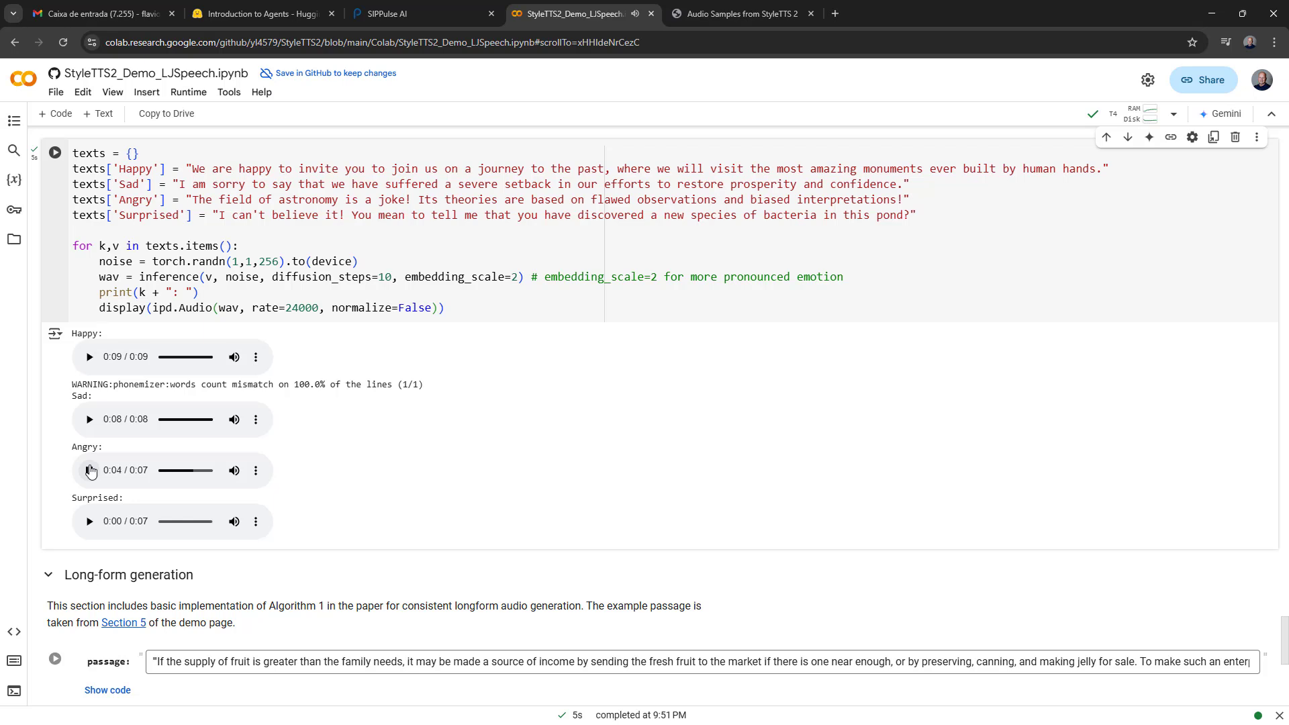
pyautogui.click(89, 471)
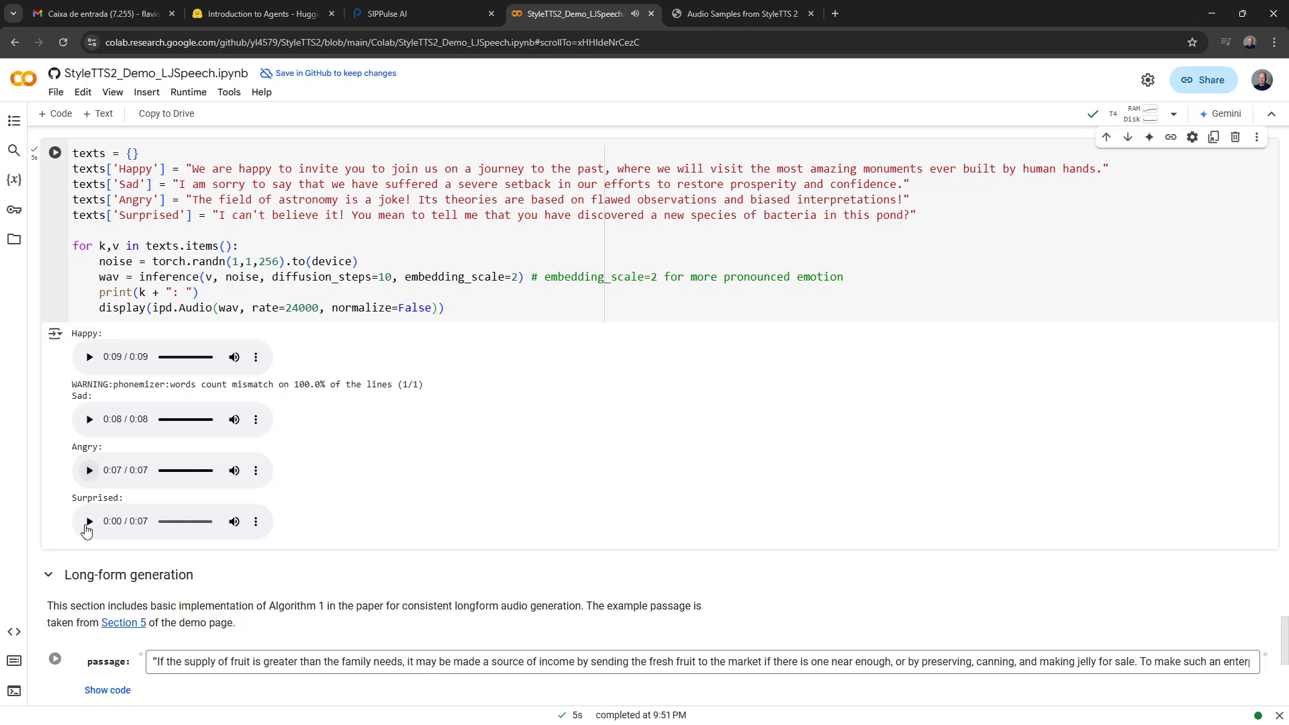
pyautogui.click(89, 521)
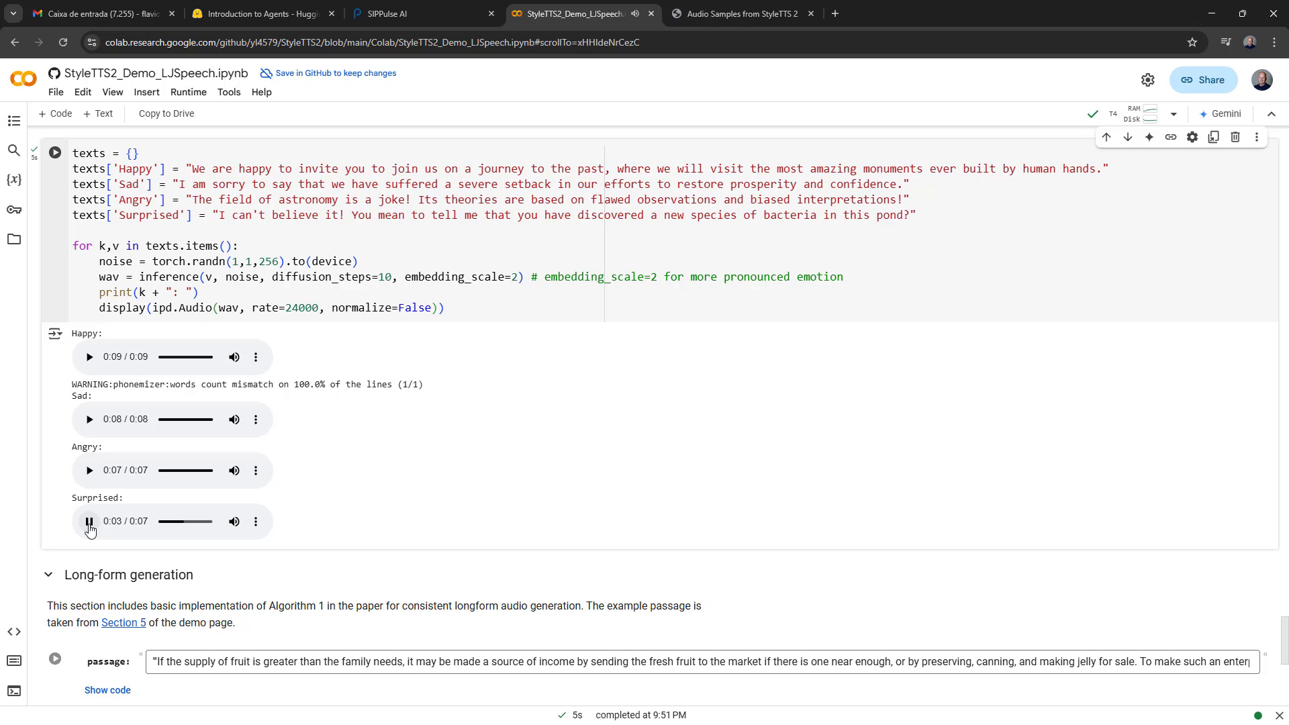
pyautogui.scroll(-3)
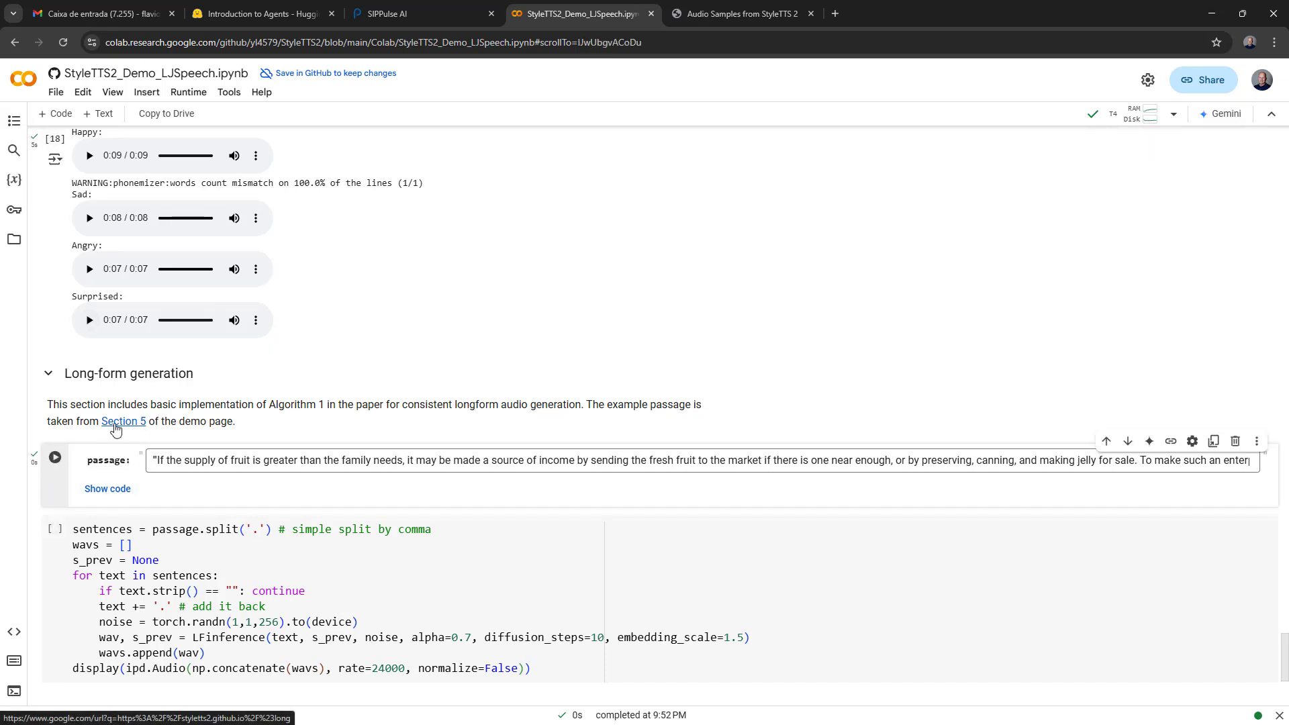
# Play the 1:01 long-form synthesized passage and pause it about 50 seconds in.
pyautogui.scroll(-3)
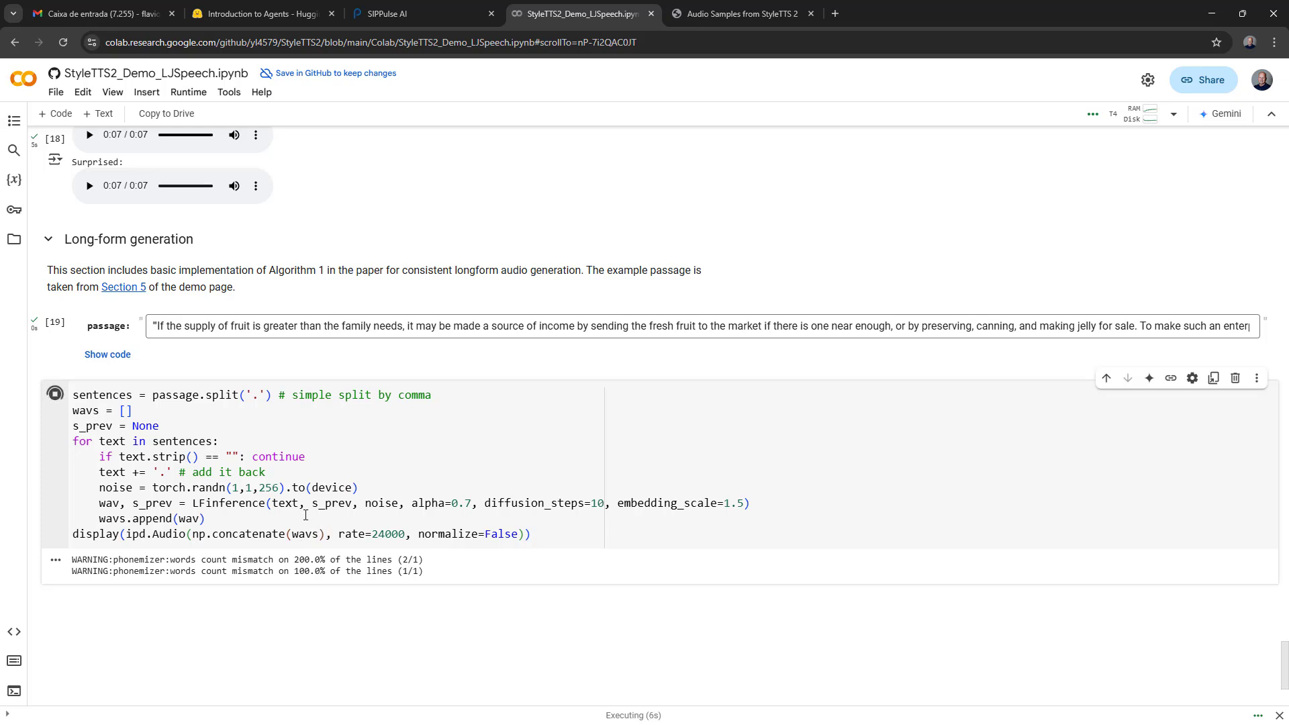
pyautogui.moveTo(285, 503)
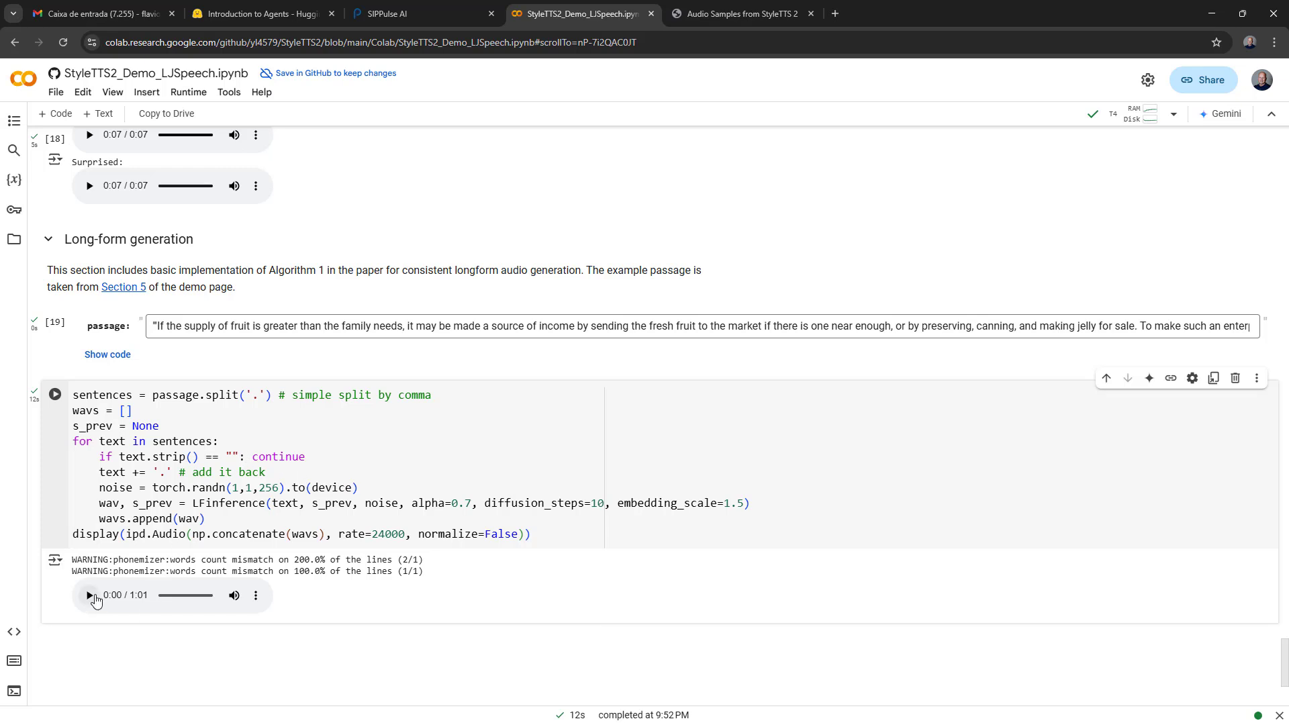
pyautogui.click(89, 595)
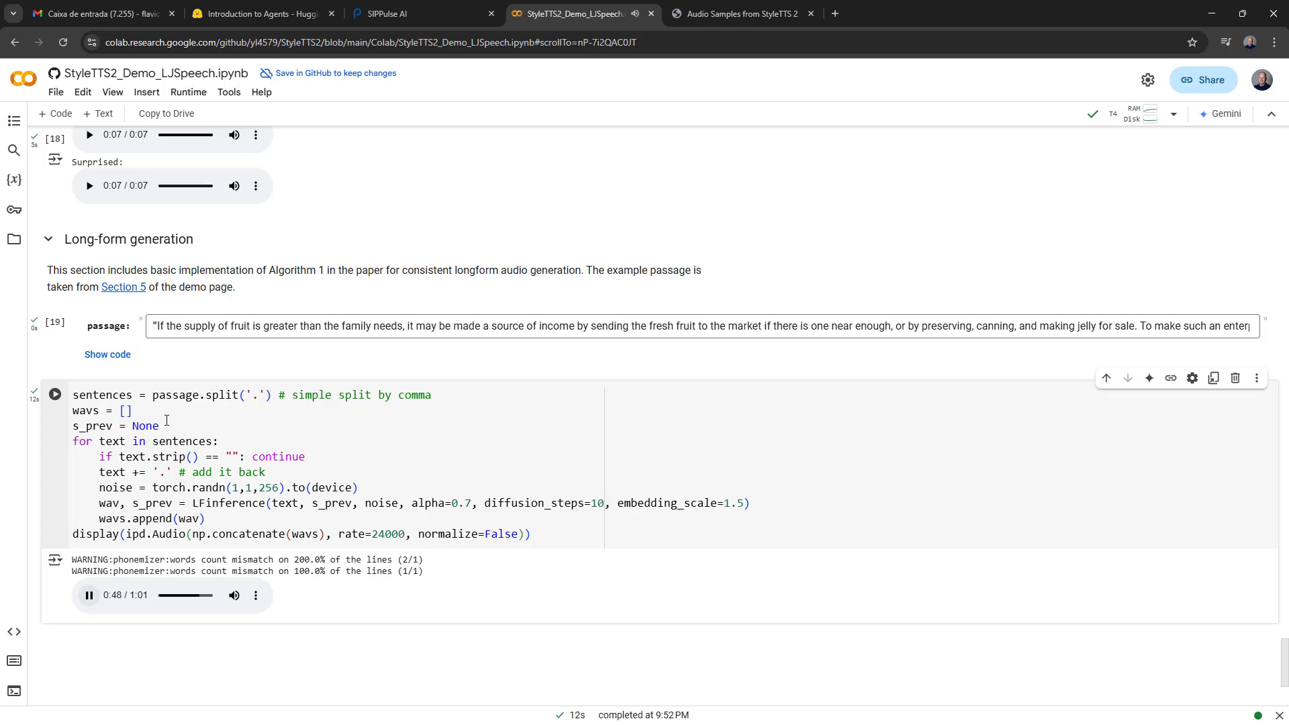
pyautogui.click(88, 595)
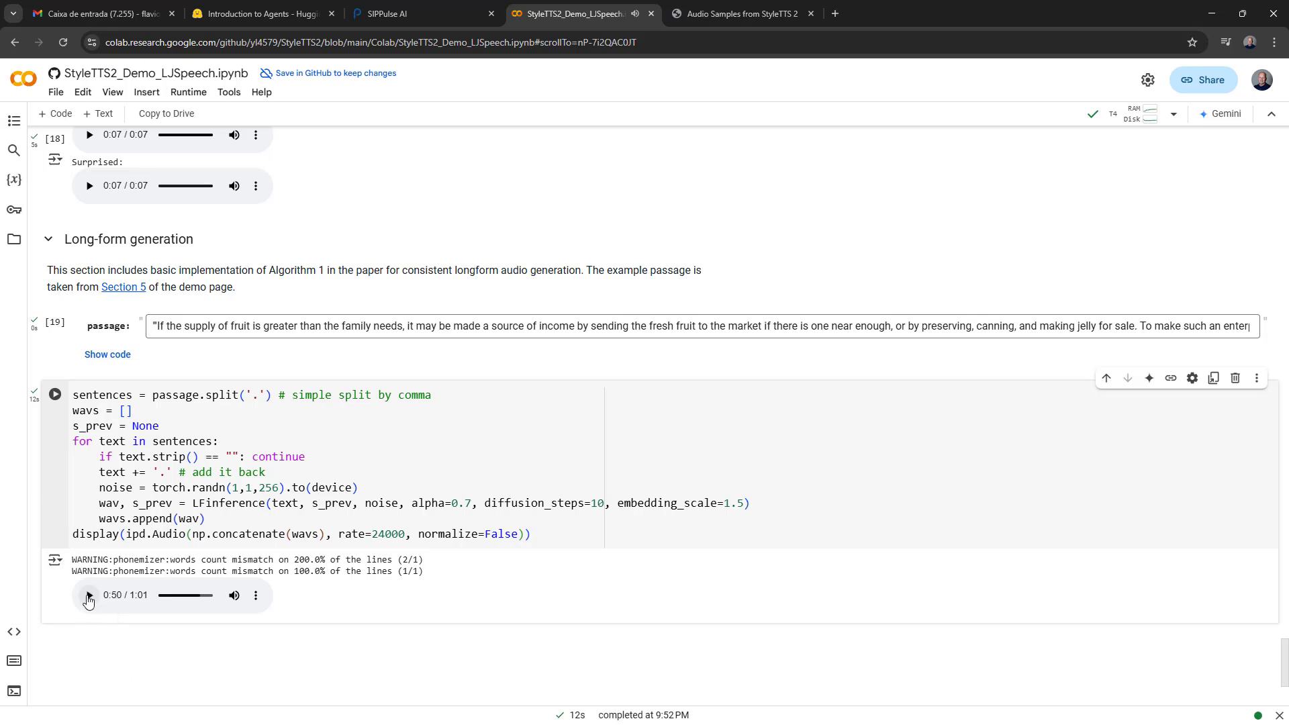